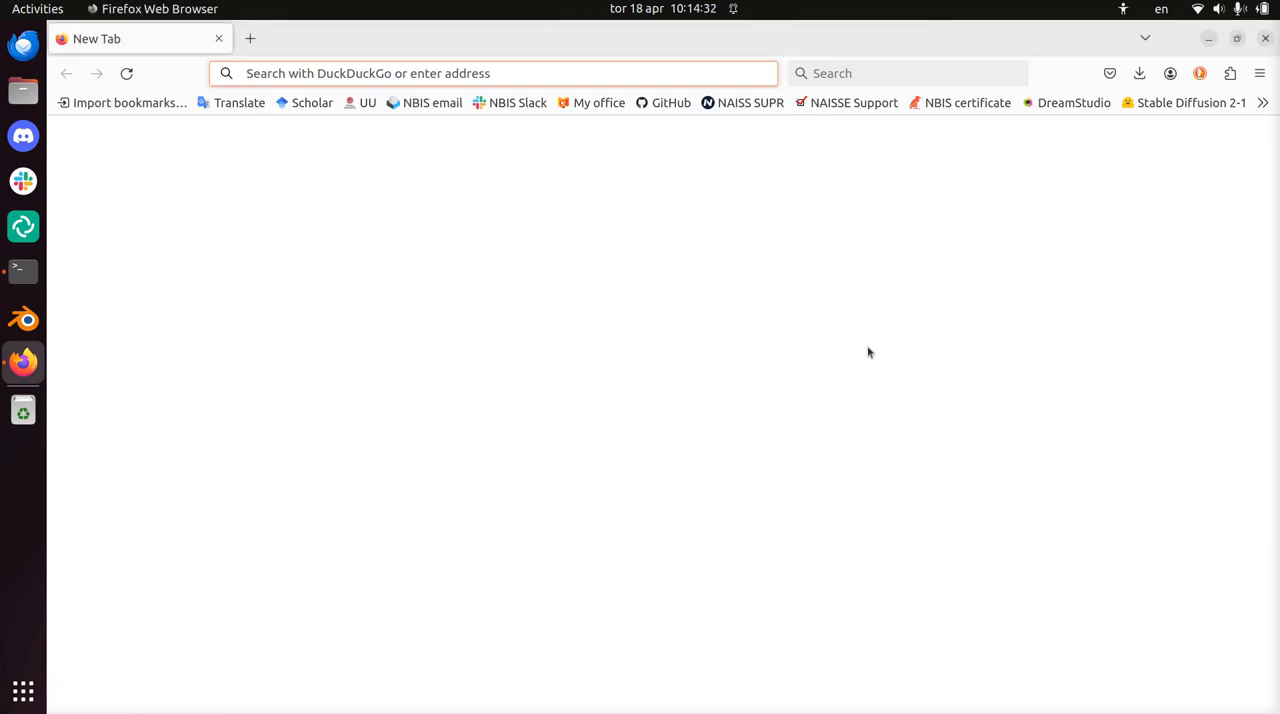
# Search the web from the address bar for 'bianca uppmax' to find the Bianca intro course.
pyautogui.click(490, 73)
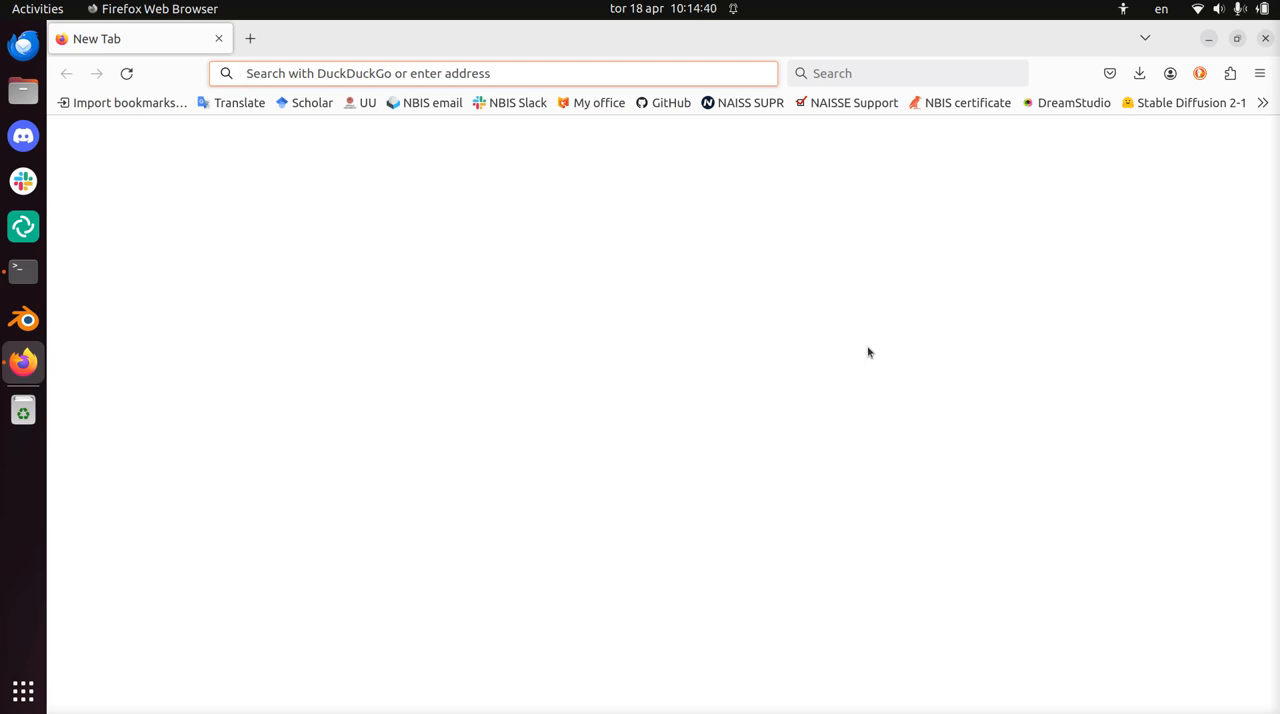
pyautogui.write('bainca')
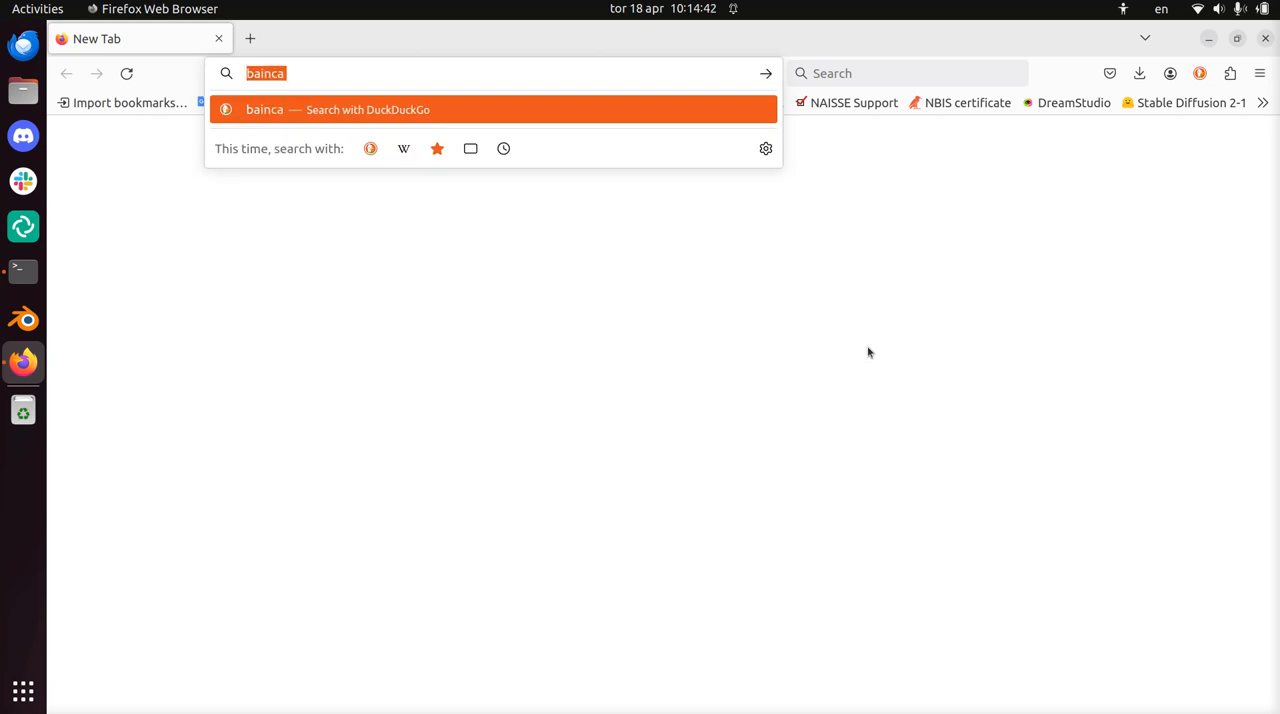
pyautogui.write('bi')
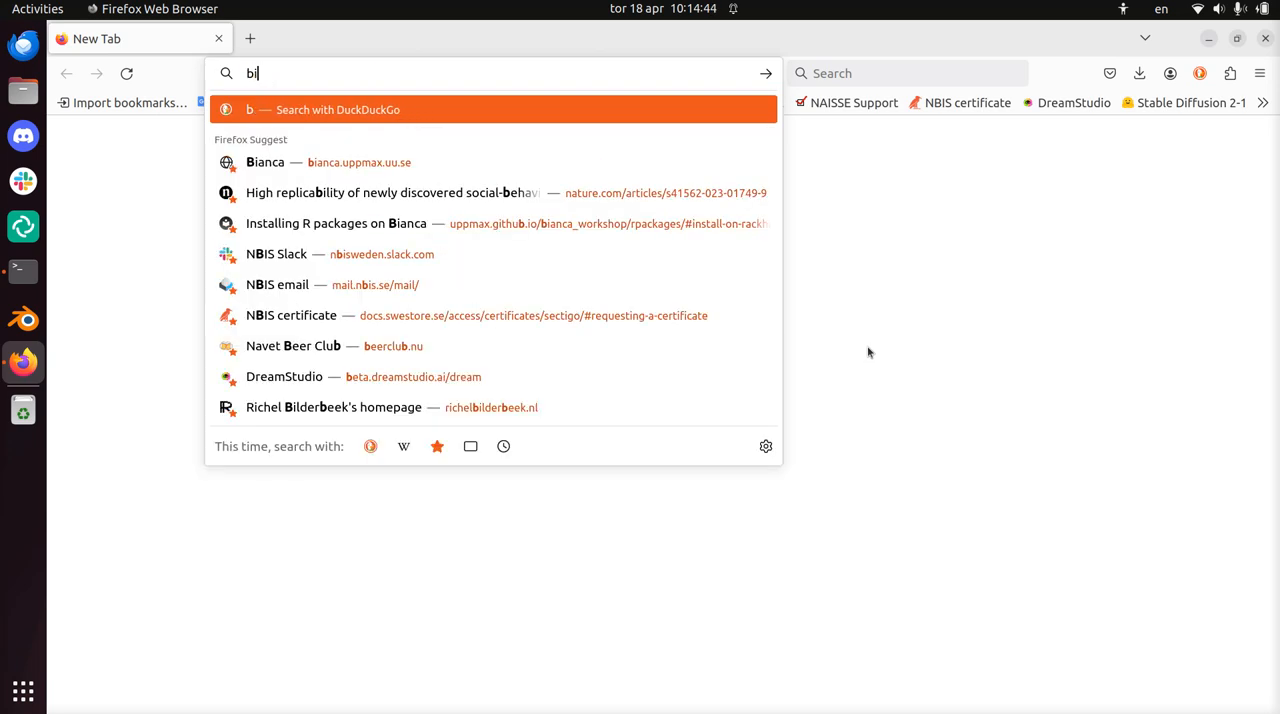
pyautogui.write('ianca uppmax')
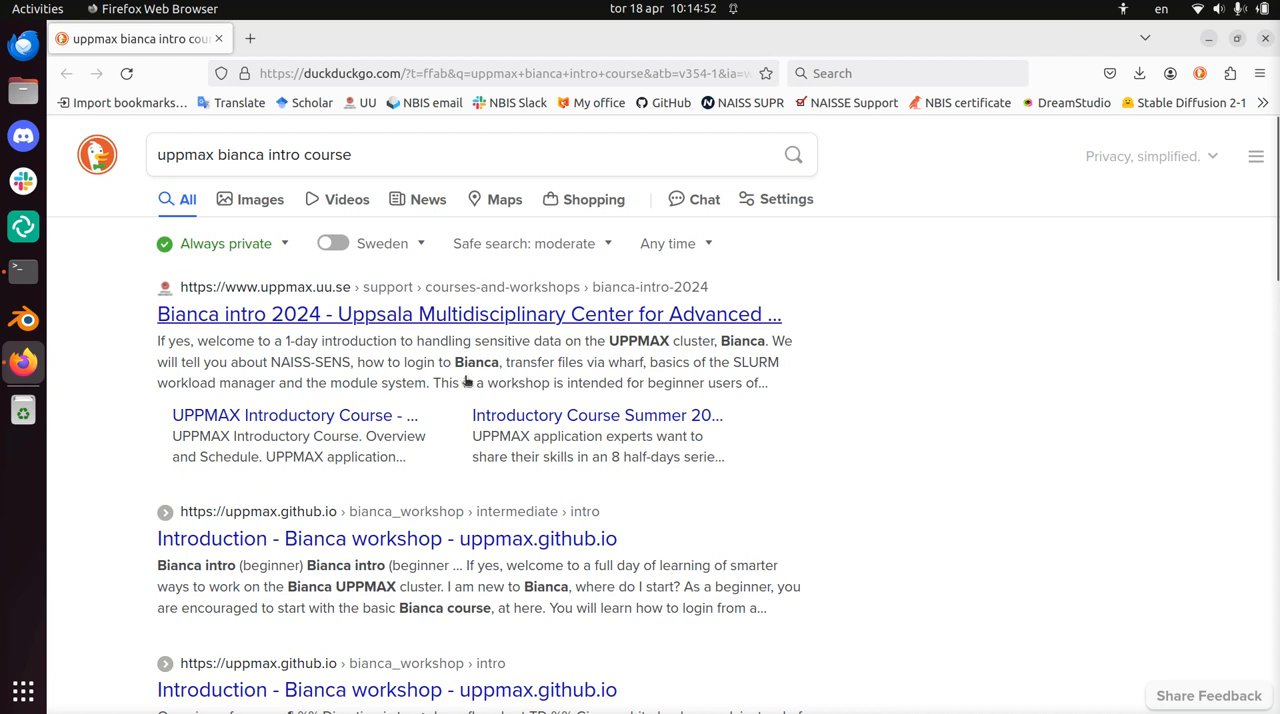
pyautogui.moveTo(277, 314)
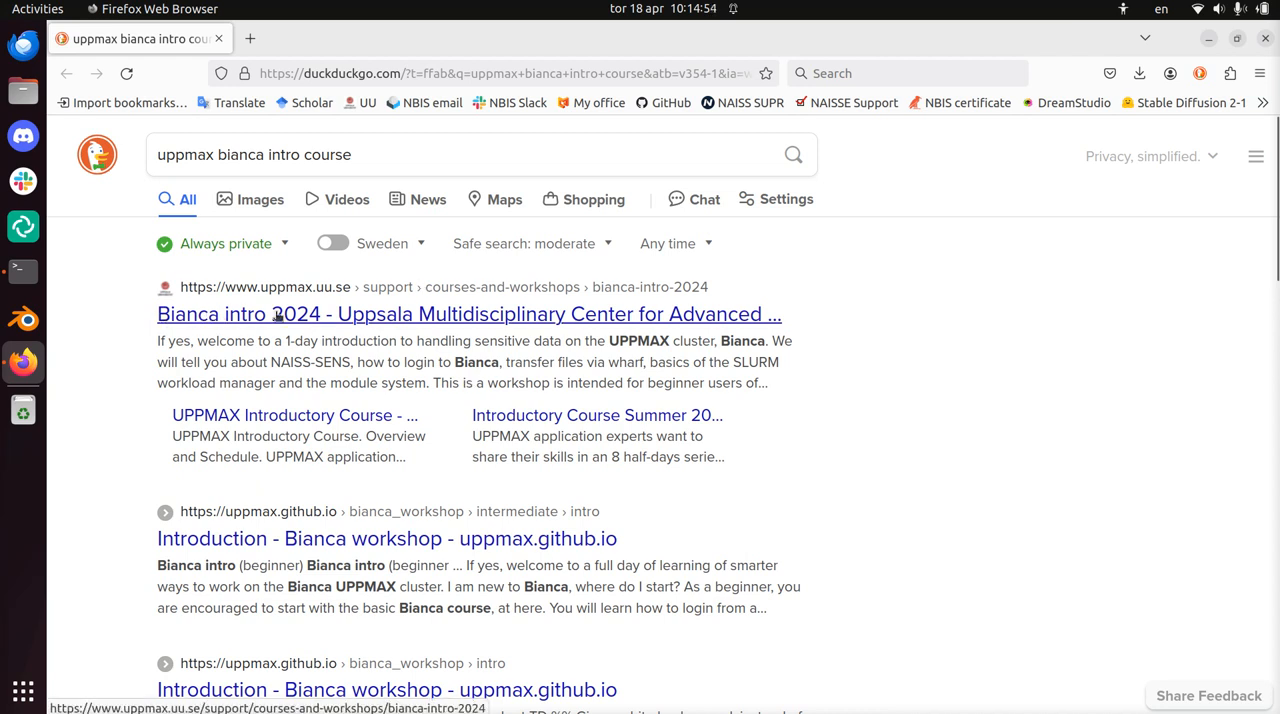
# Open the 'Bianca intro 2024' result and follow its Course material link to the workshop welcome page.
pyautogui.click(468, 314)
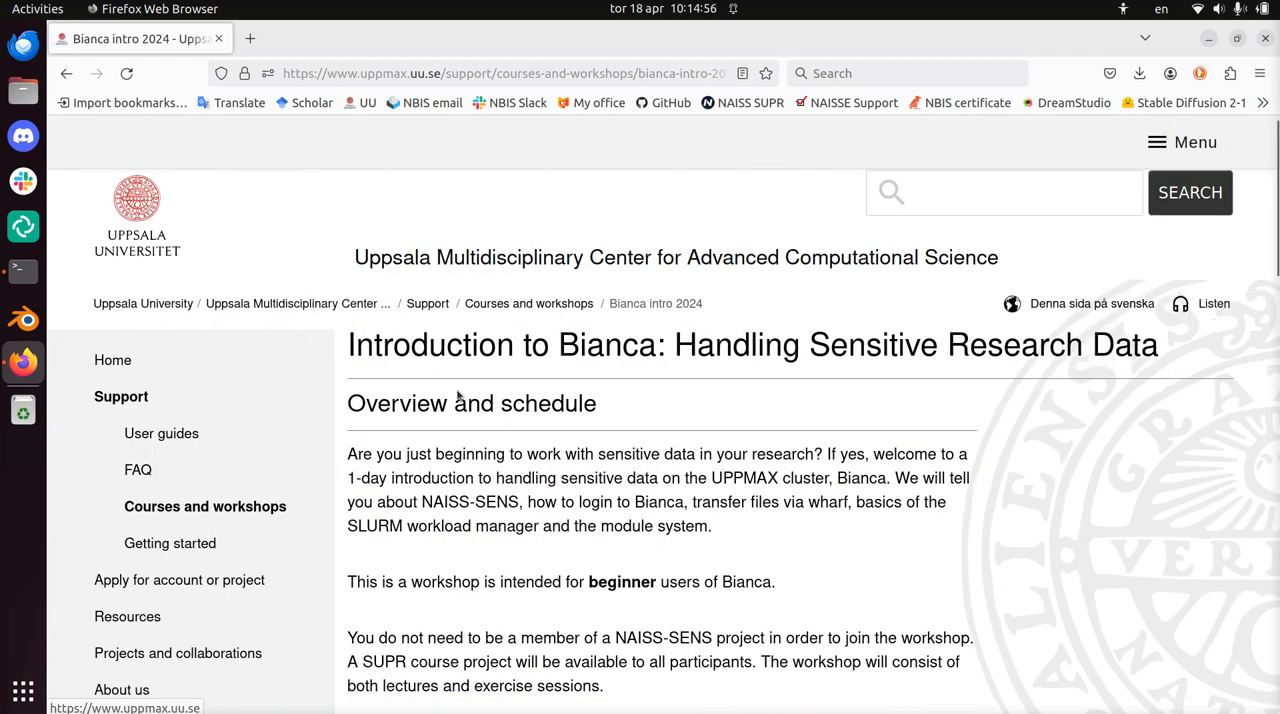
pyautogui.scroll(-3)
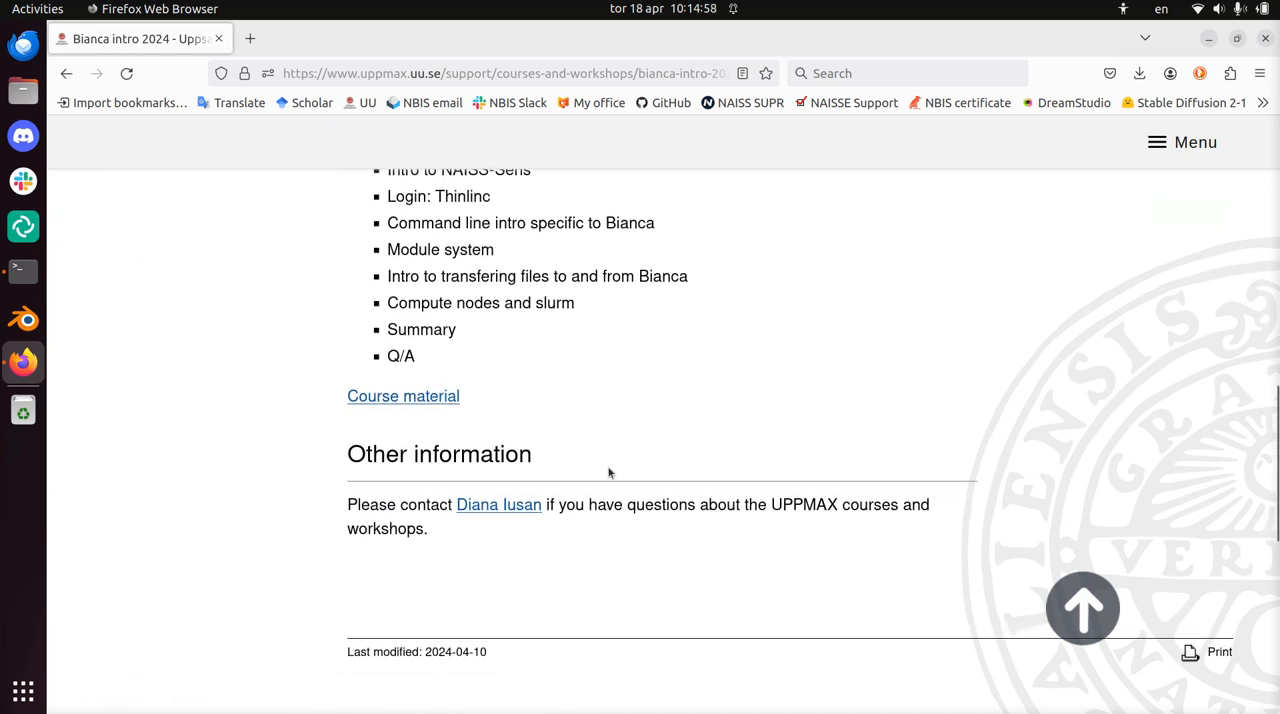
pyautogui.click(403, 396)
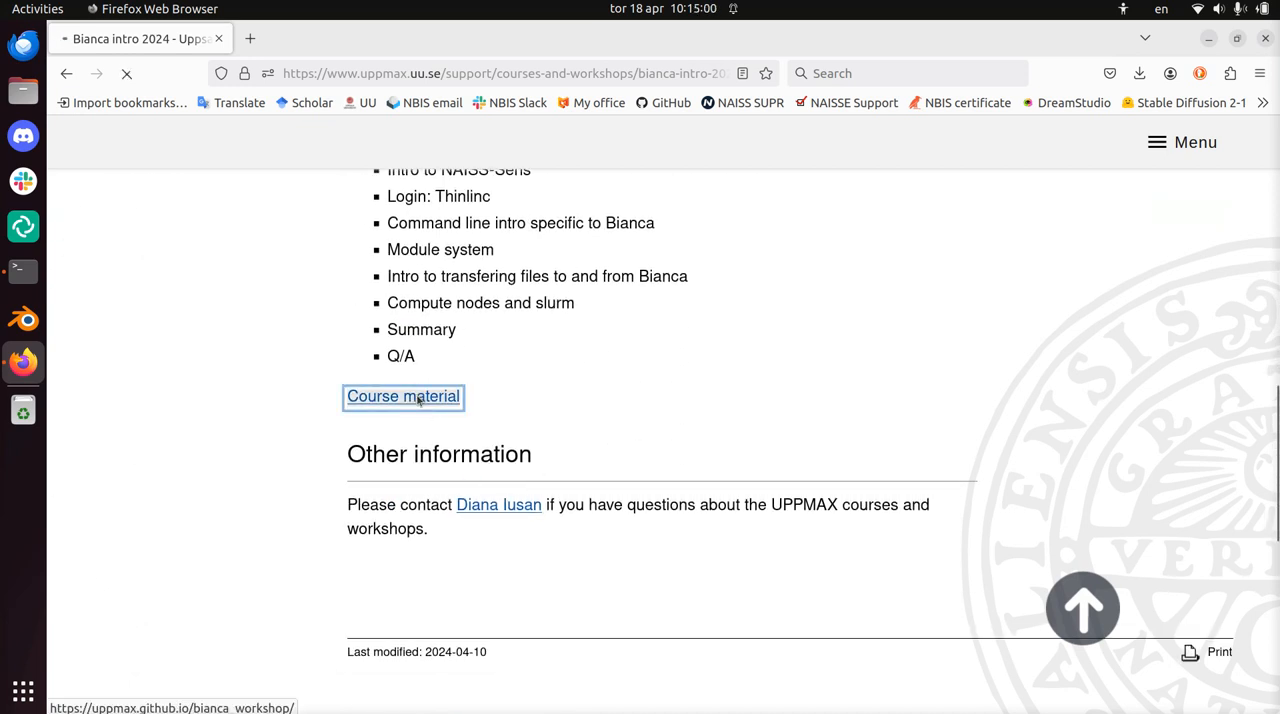
pyautogui.click(403, 396)
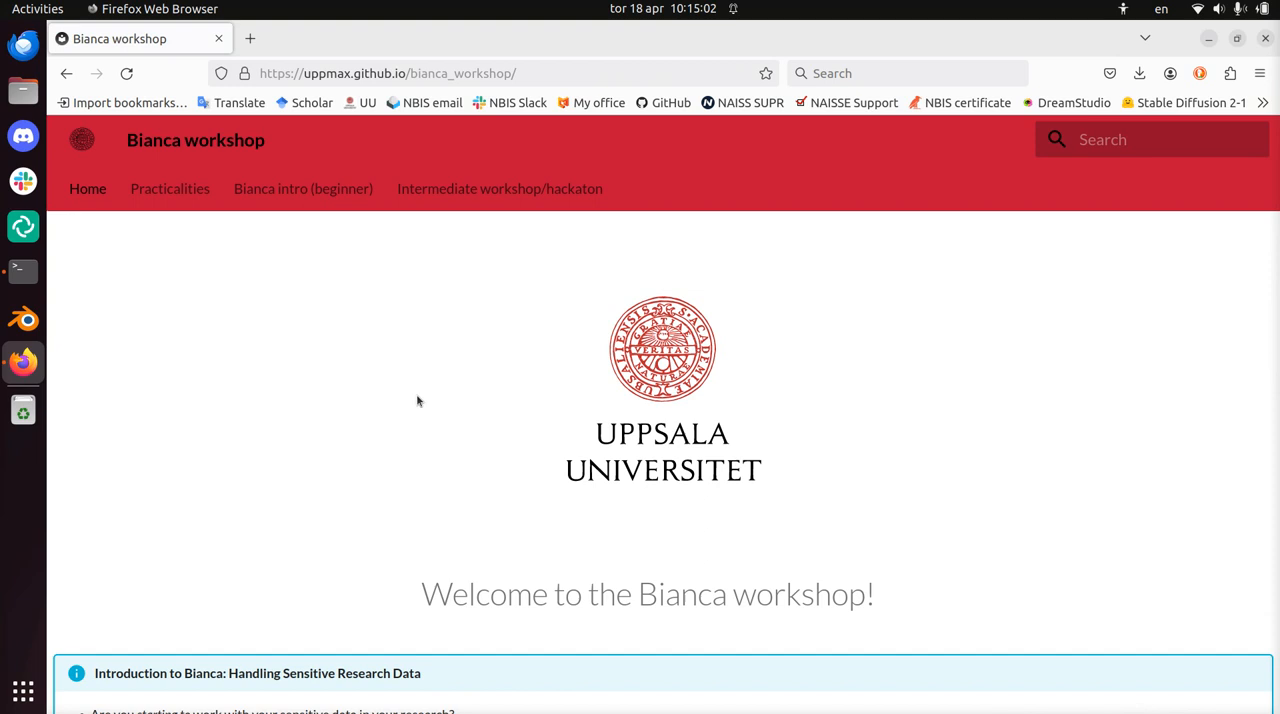
pyautogui.moveTo(647, 593)
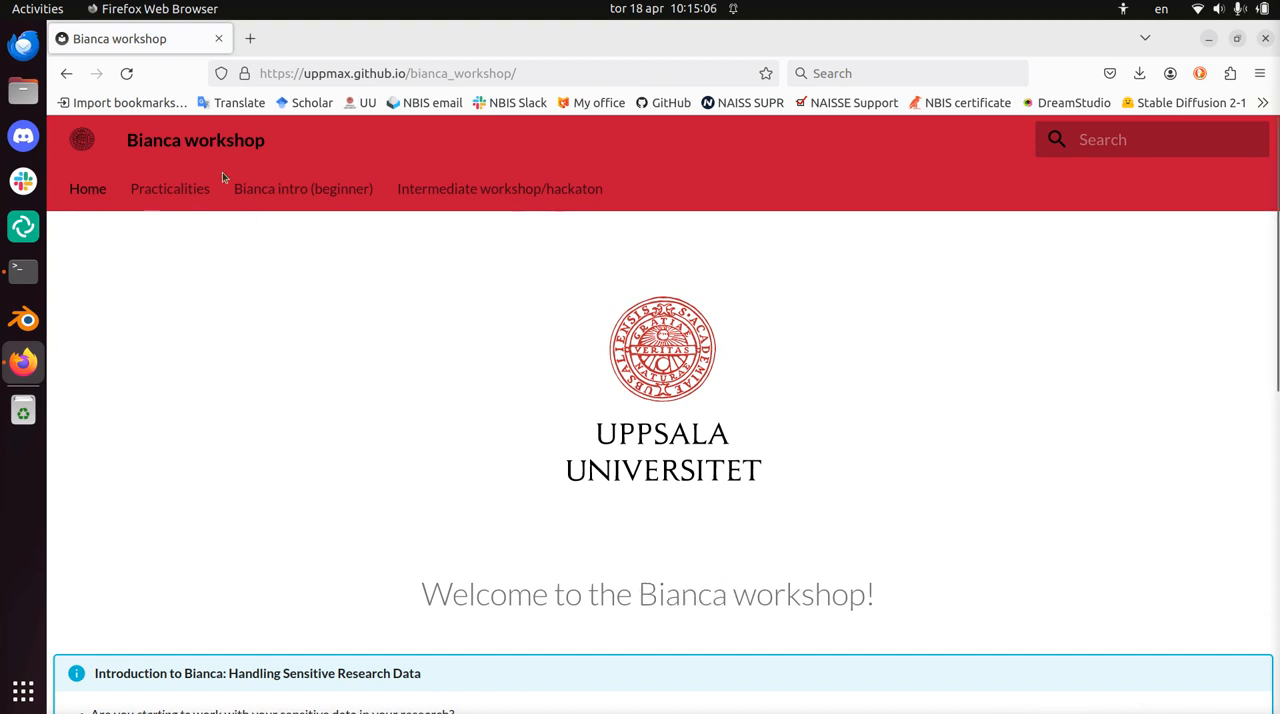
pyautogui.moveTo(517, 188)
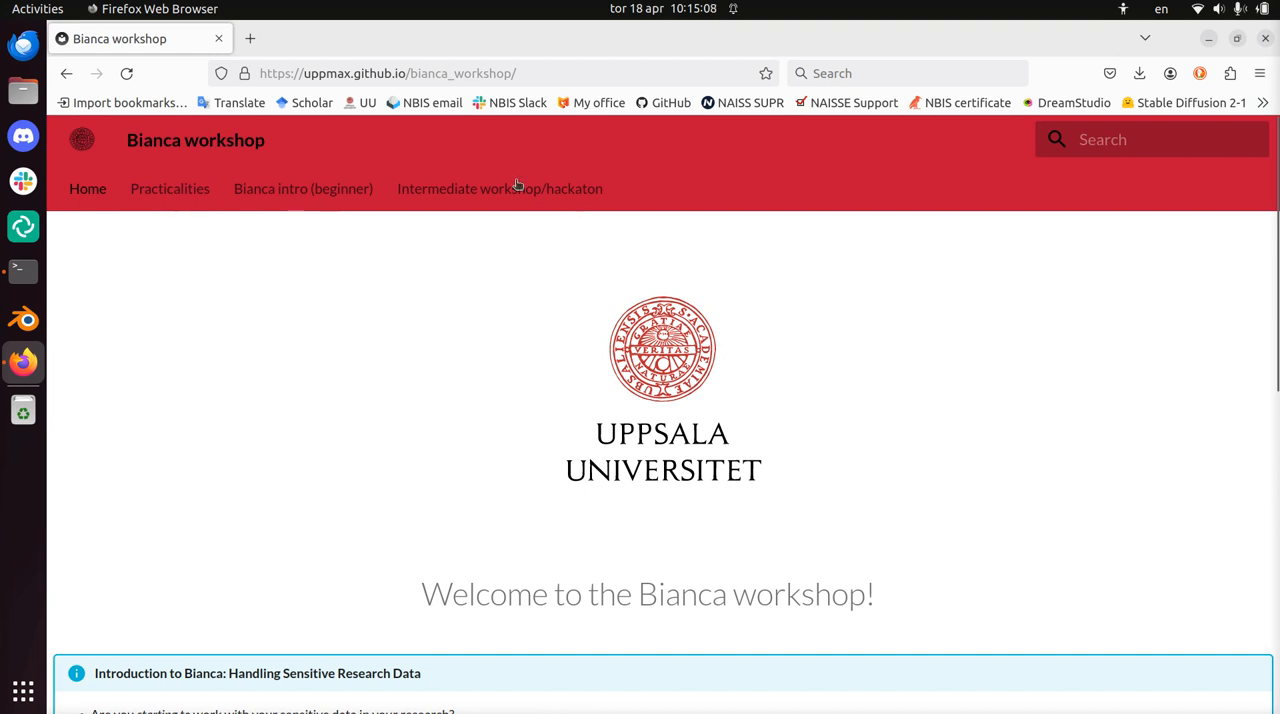
pyautogui.moveTo(290, 201)
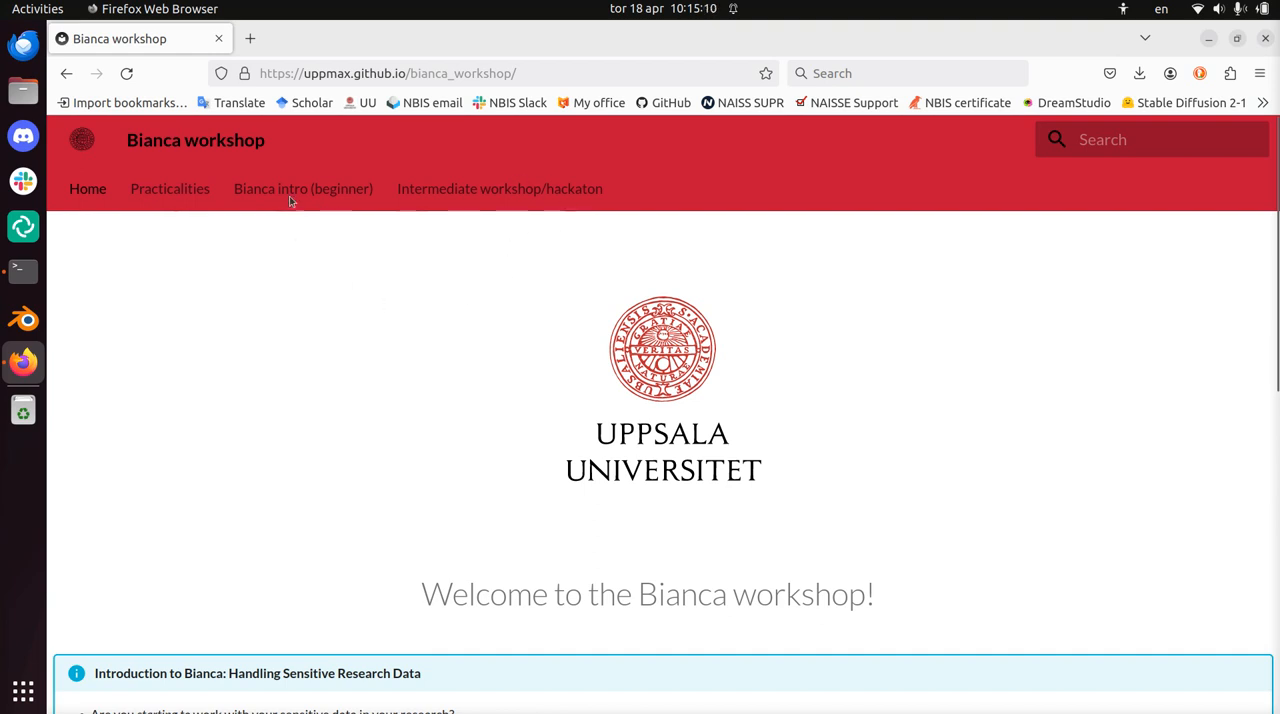
# Open 'Bianca intro (beginner)' and scroll down to the Overview of courses diagram.
pyautogui.click(303, 188)
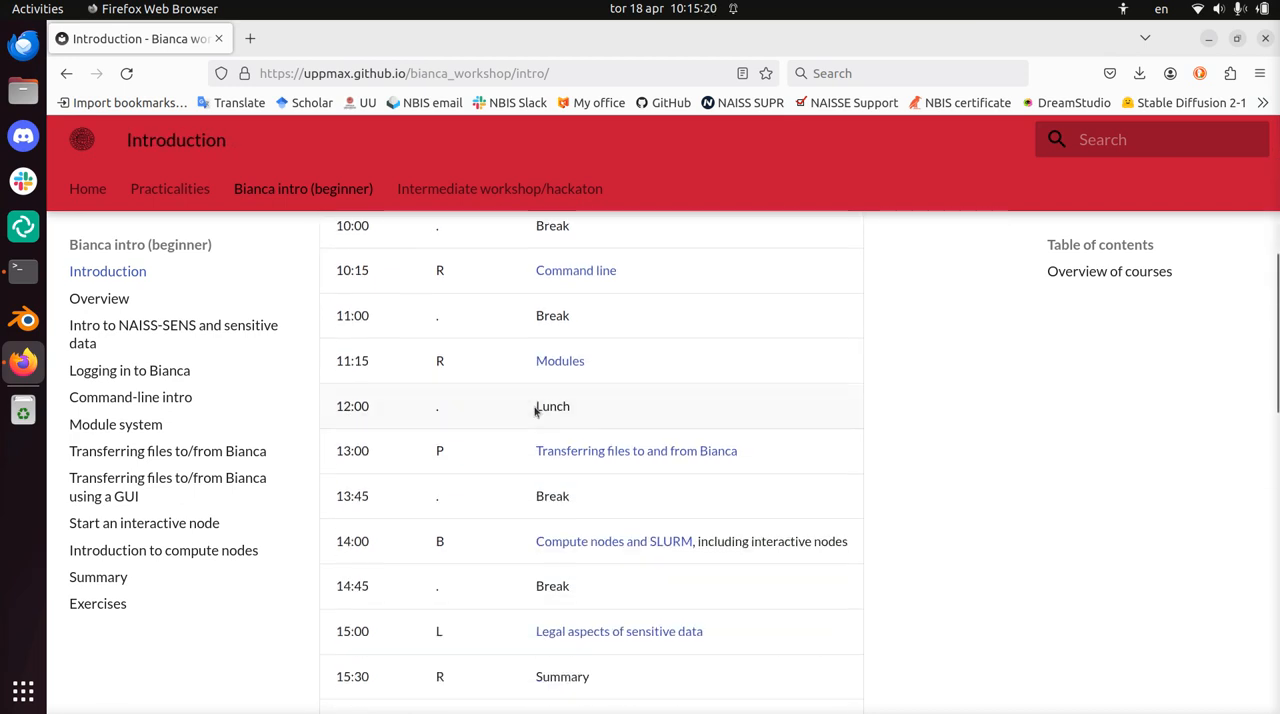
pyautogui.scroll(-3)
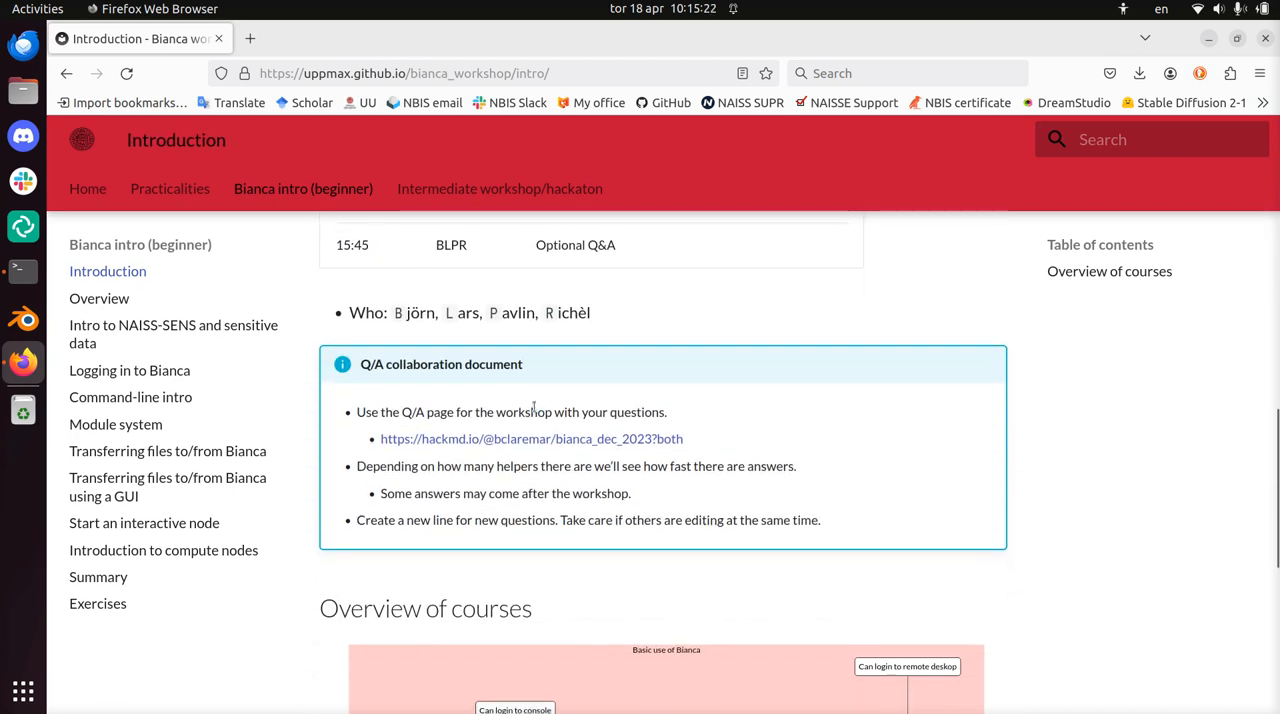
pyautogui.scroll(-3)
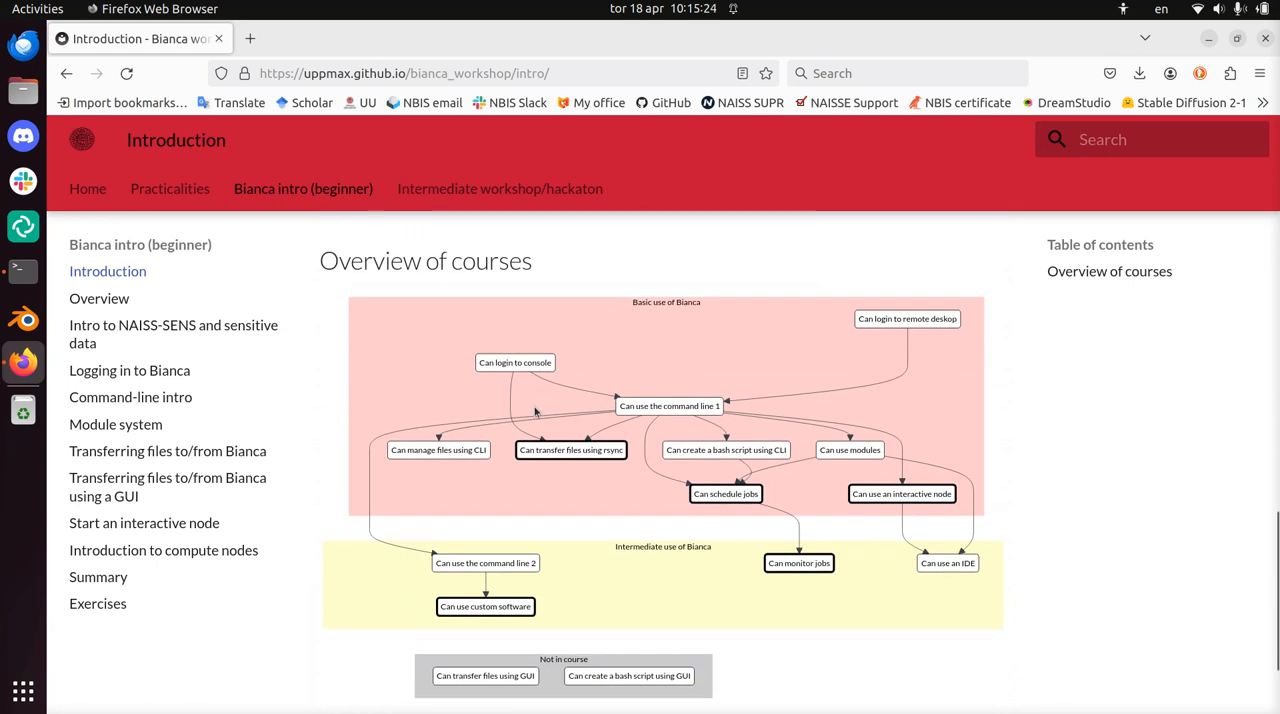
pyautogui.moveTo(677, 449)
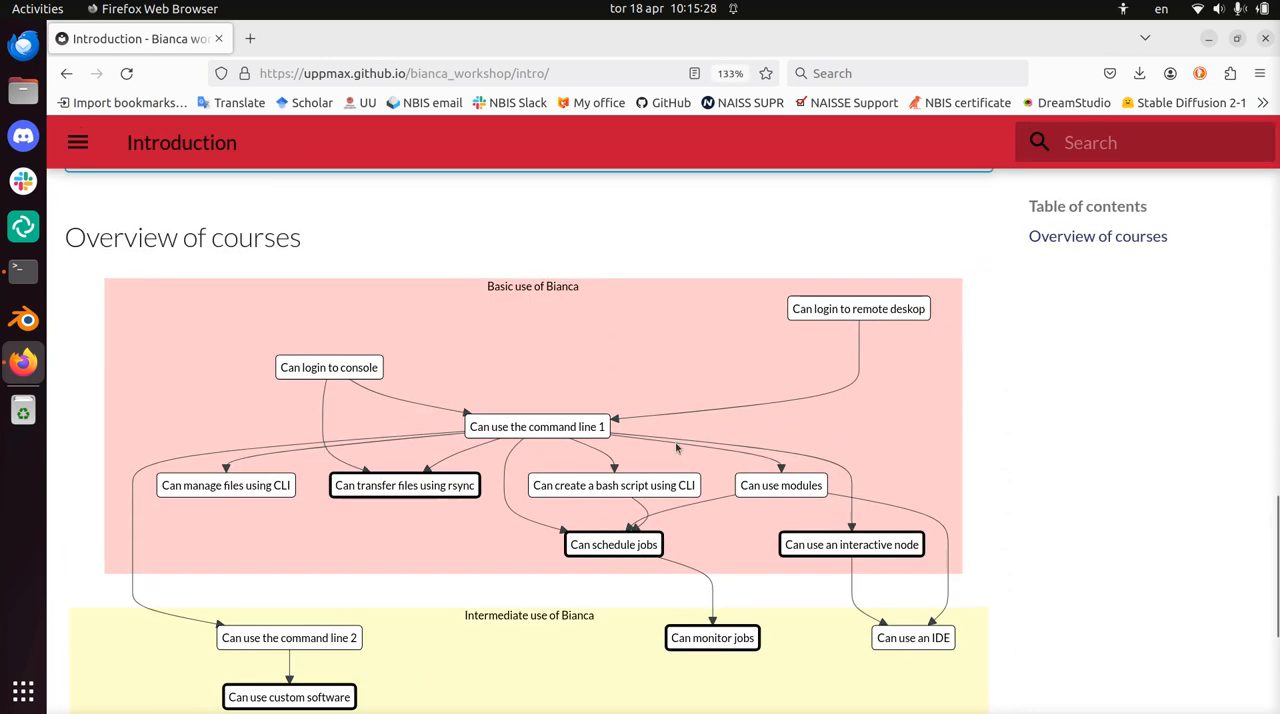
pyautogui.scroll(-3)
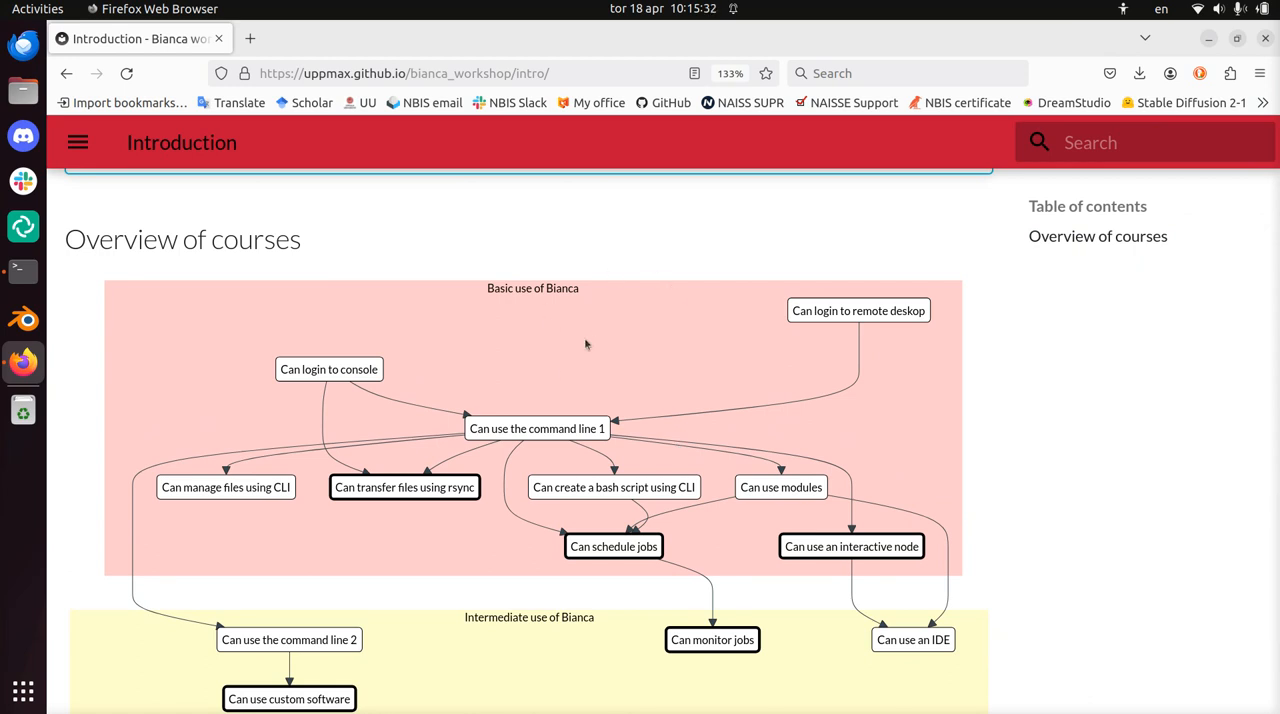
pyautogui.scroll(-3)
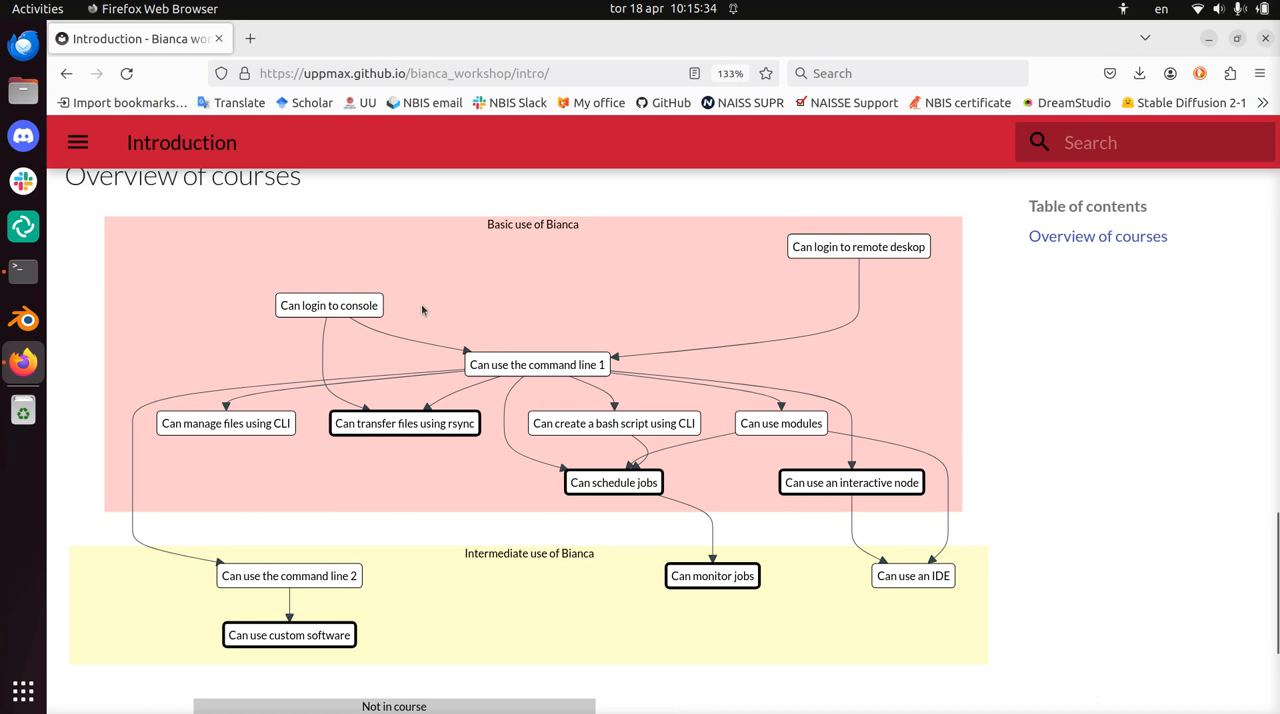
pyautogui.moveTo(716, 296)
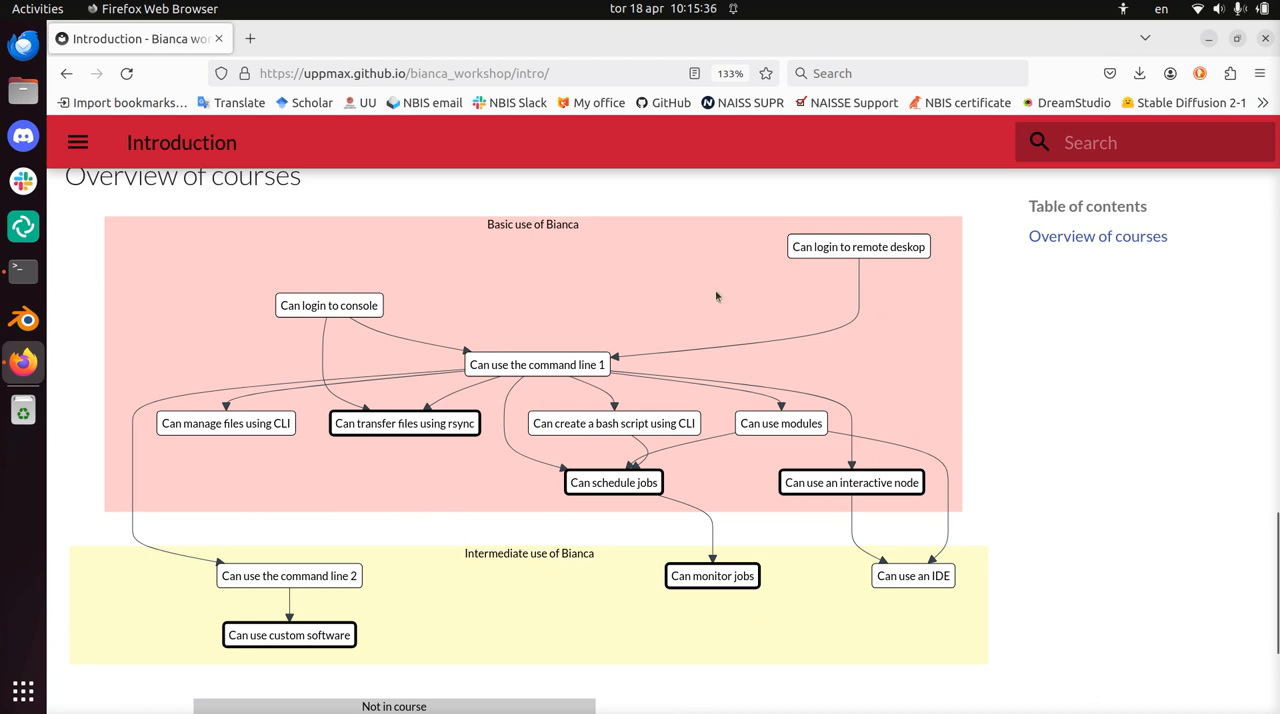
pyautogui.moveTo(817, 383)
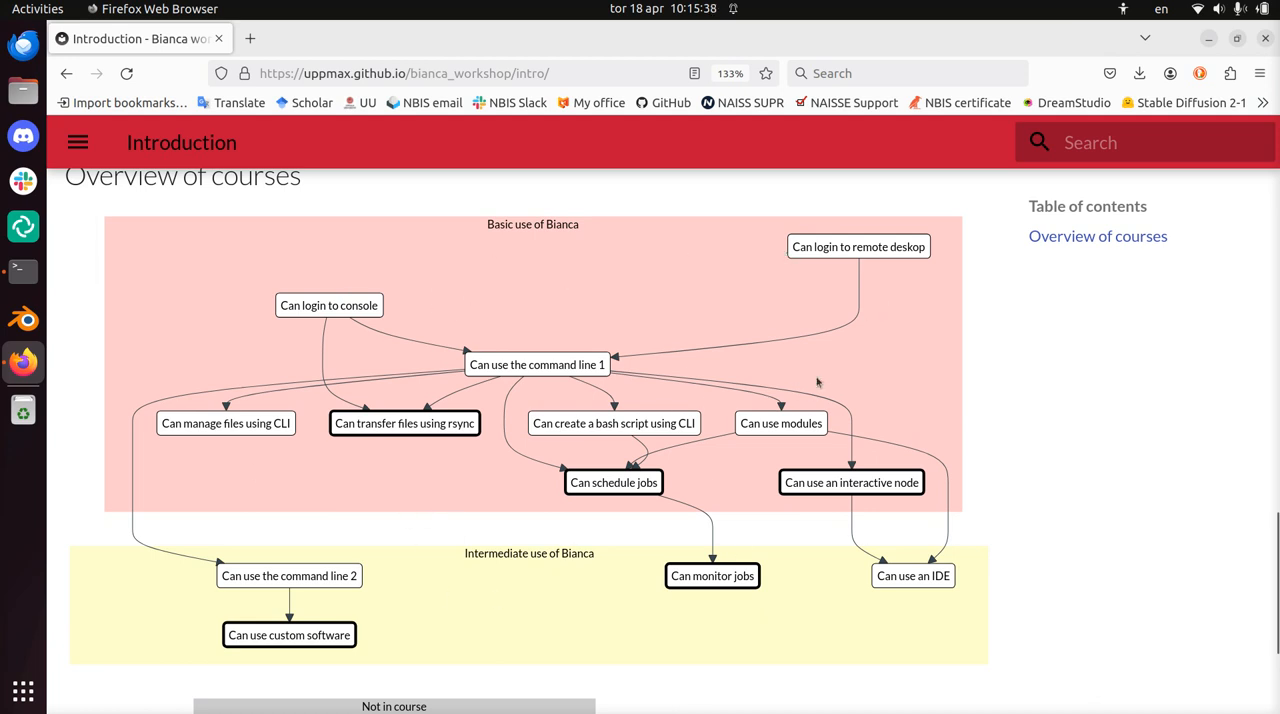
pyautogui.moveTo(520, 237)
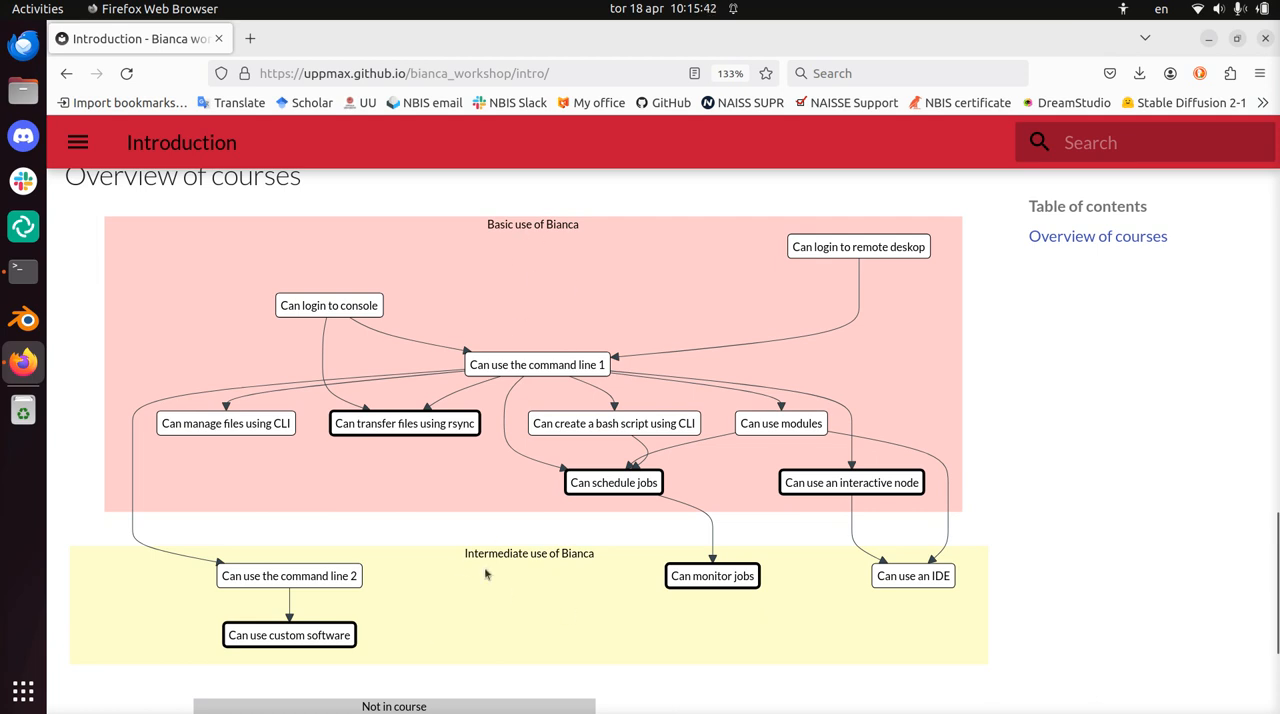
pyautogui.scroll(-3)
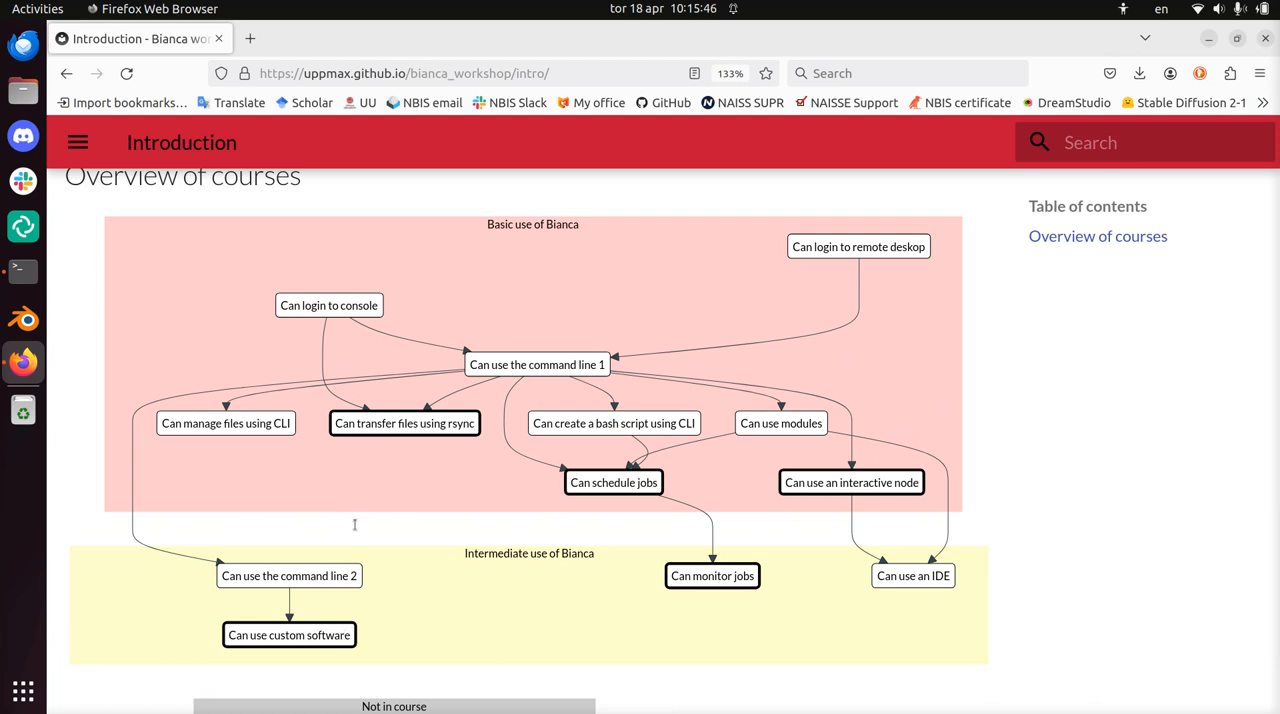
pyautogui.moveTo(536, 220)
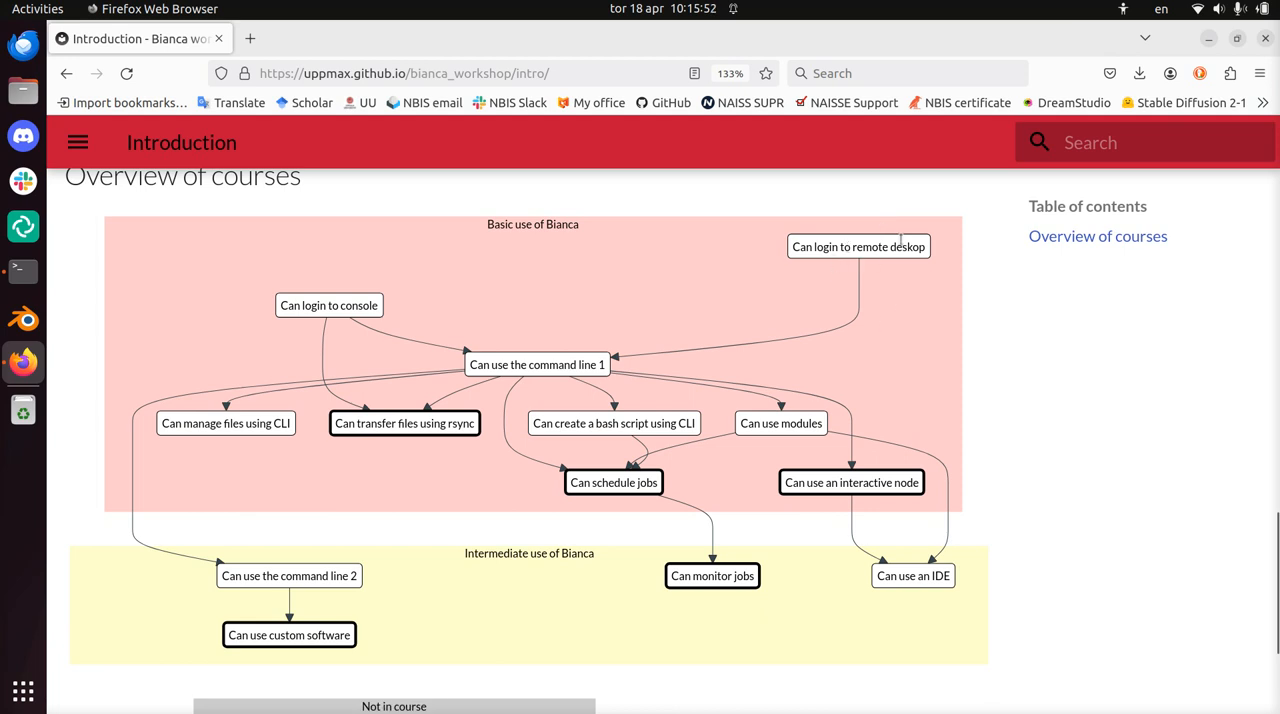
pyautogui.moveTo(818, 268)
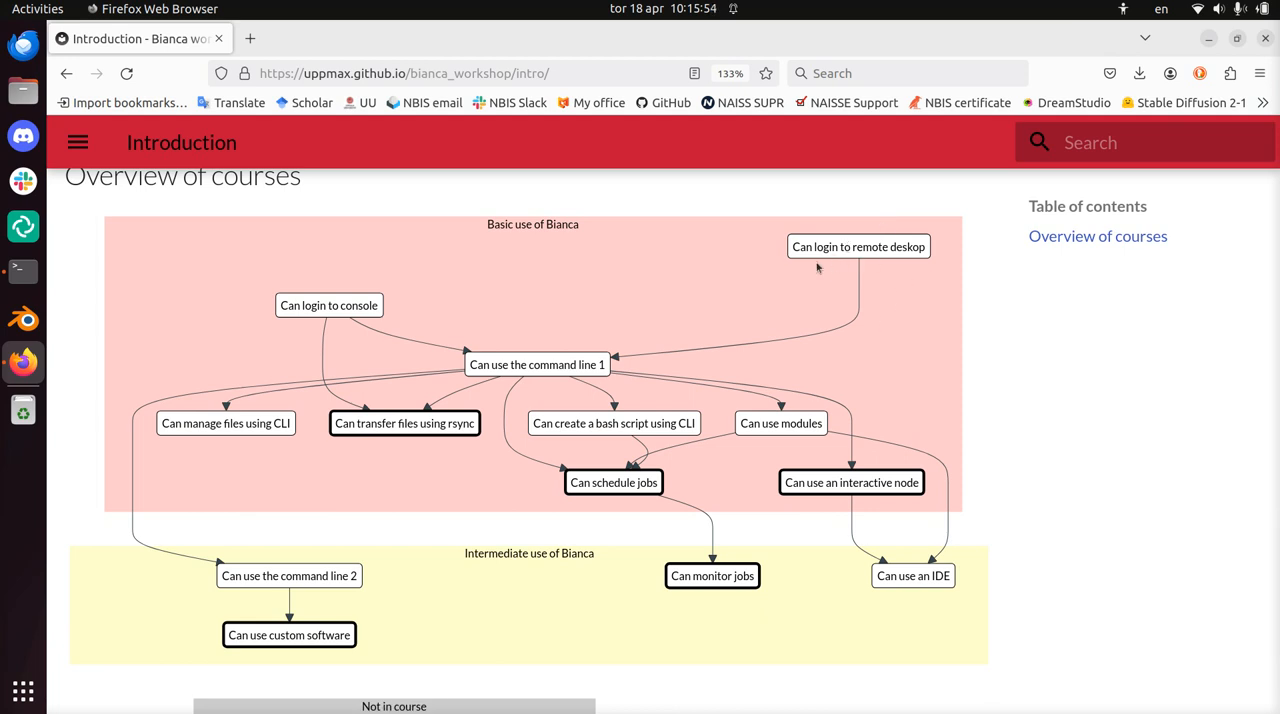
pyautogui.moveTo(565, 384)
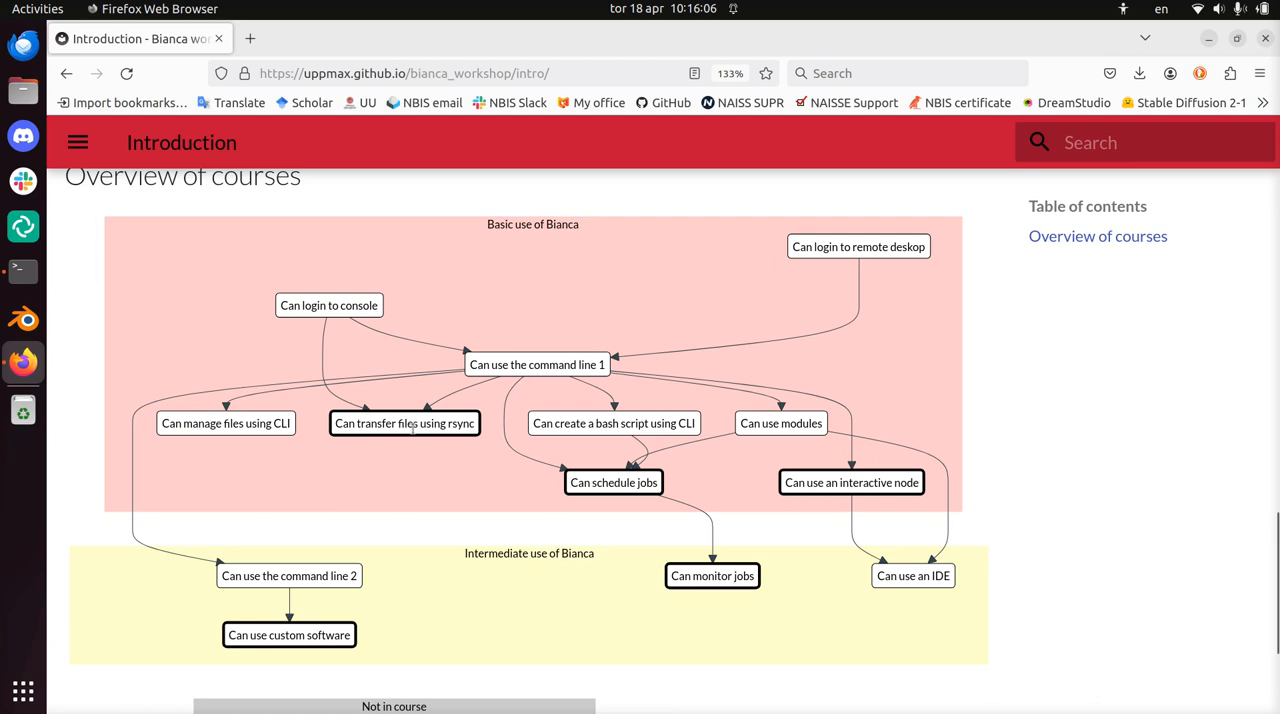
pyautogui.moveTo(399, 456)
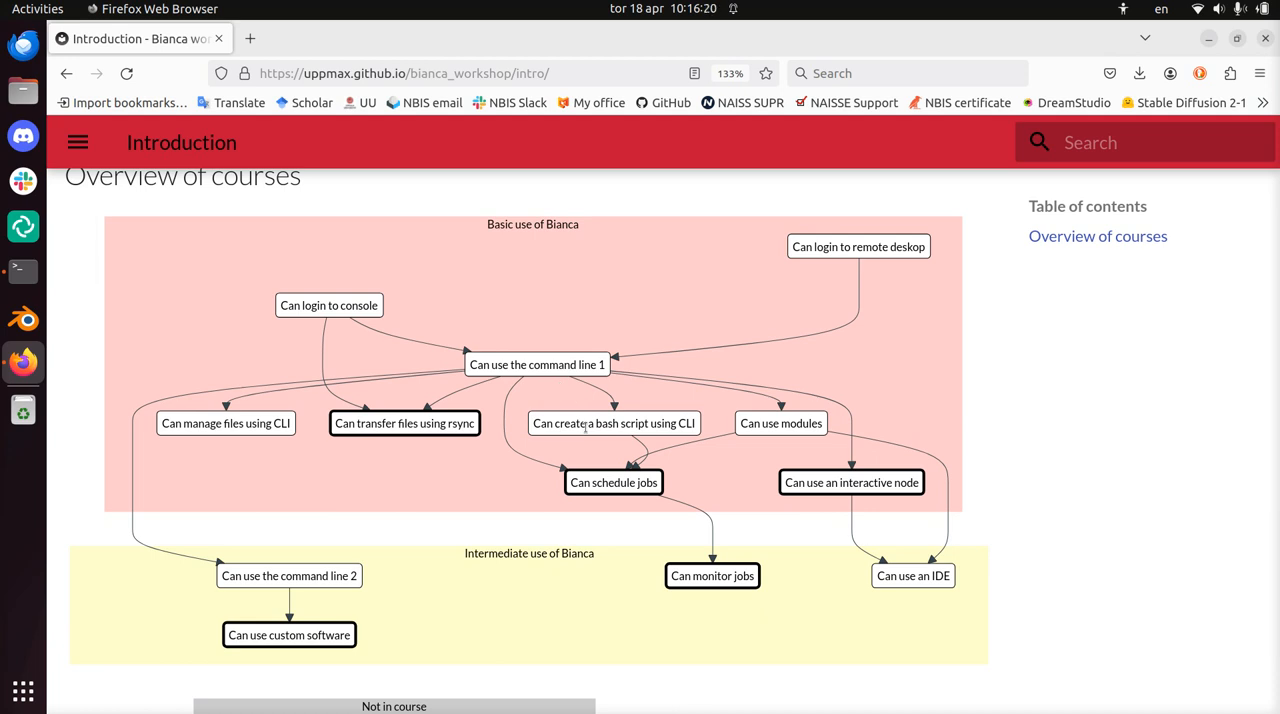
pyautogui.moveTo(590, 480)
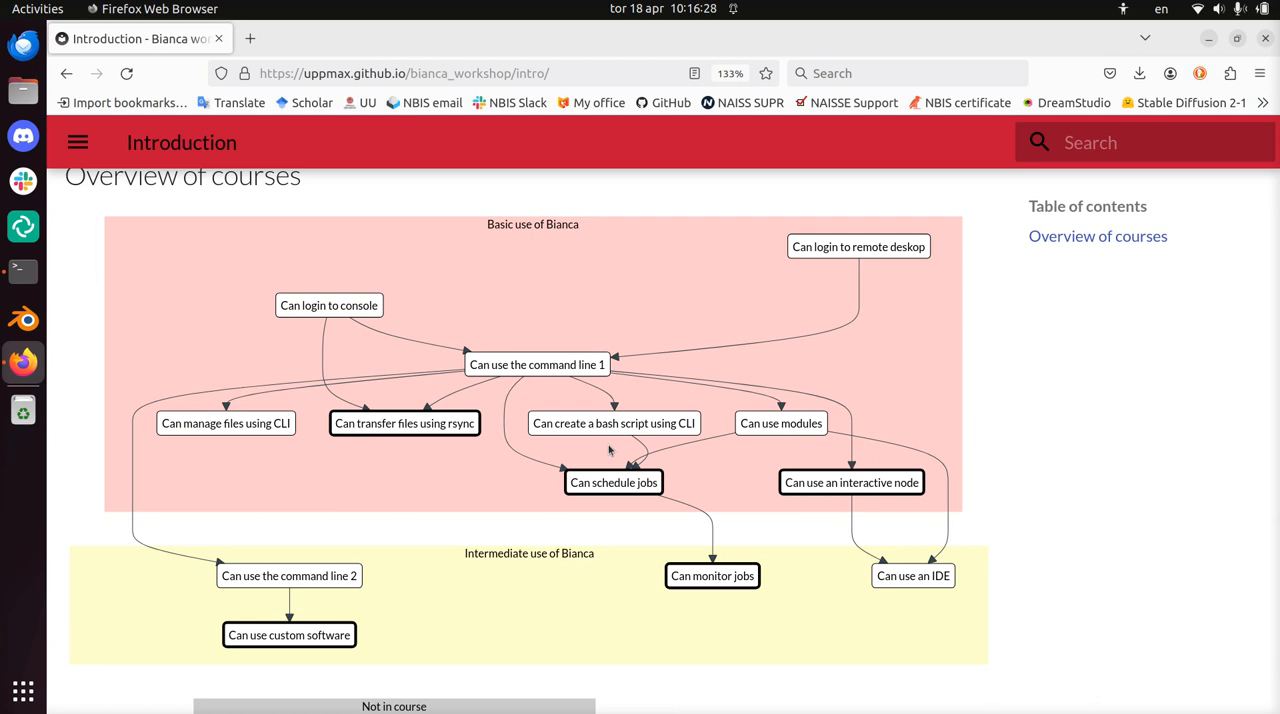
pyautogui.moveTo(597, 360)
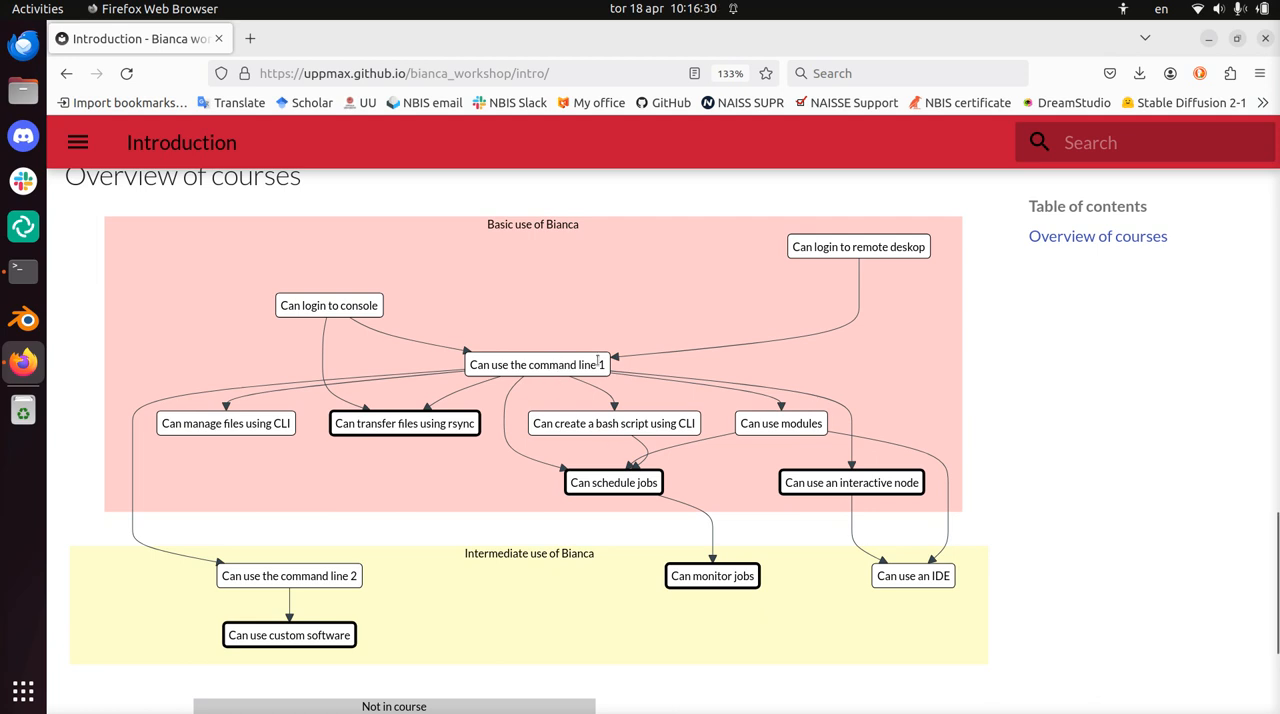
pyautogui.moveTo(775, 446)
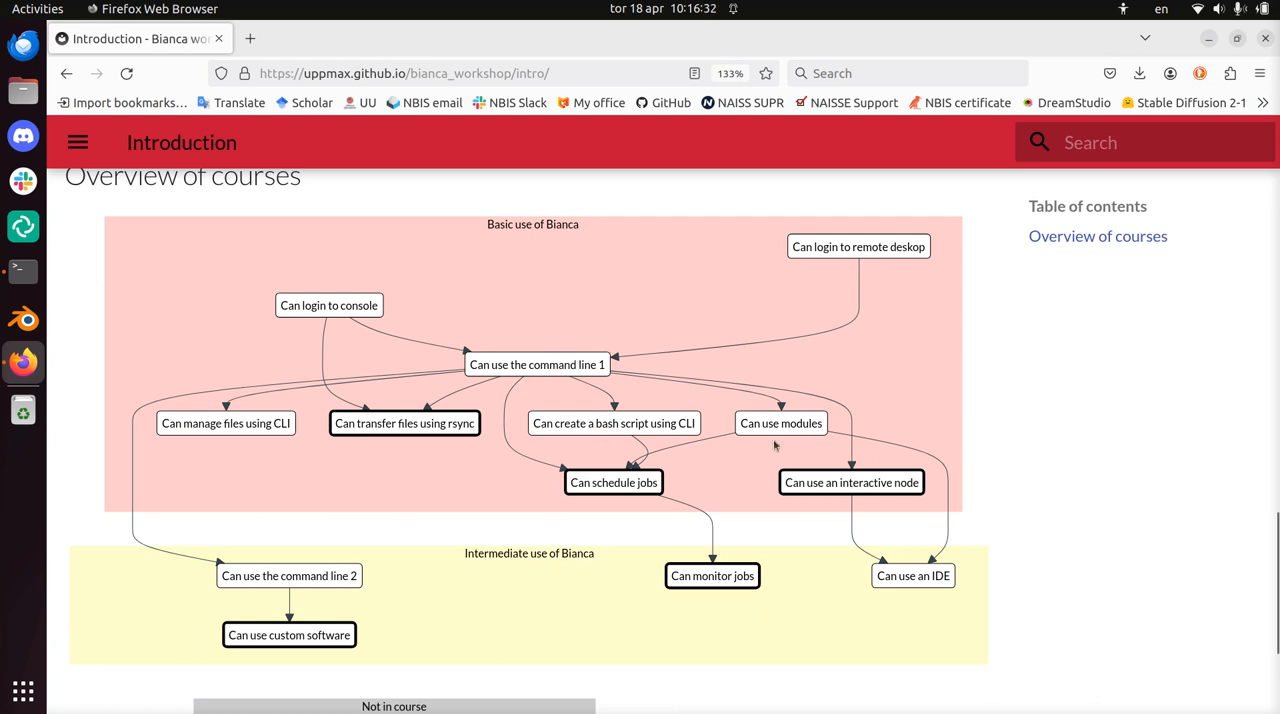
pyautogui.moveTo(850, 445)
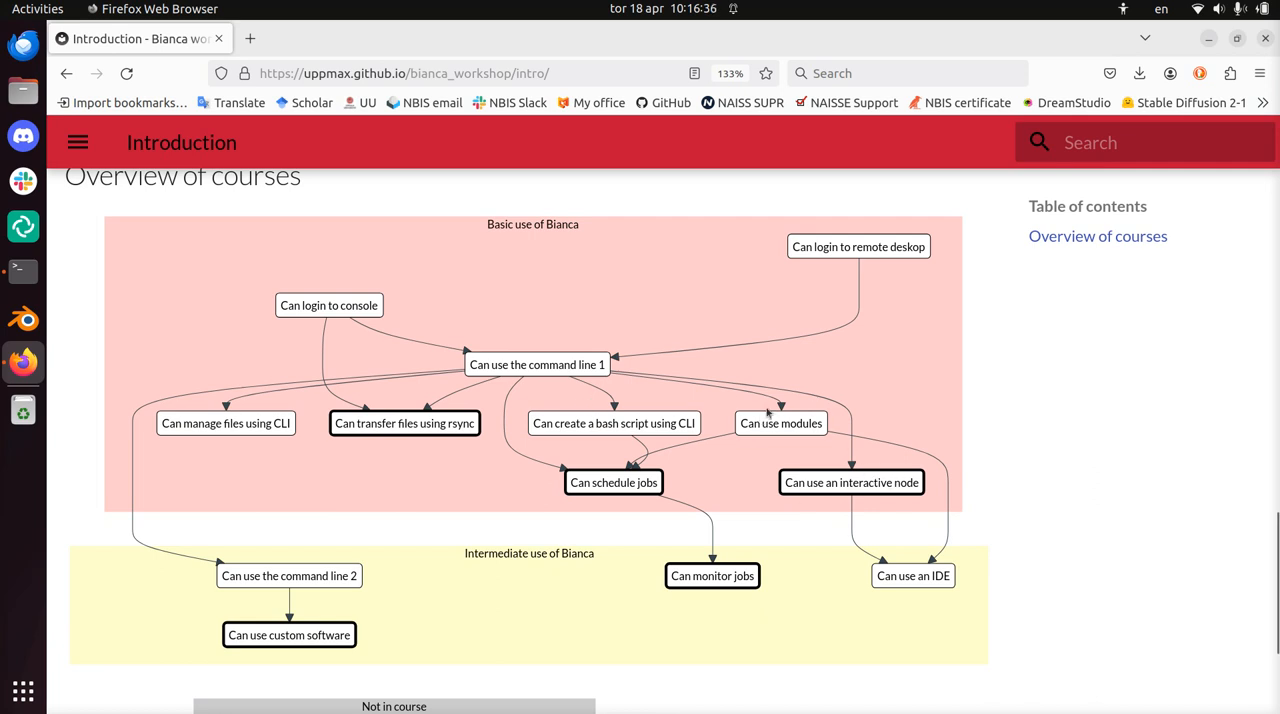
pyautogui.moveTo(825, 398)
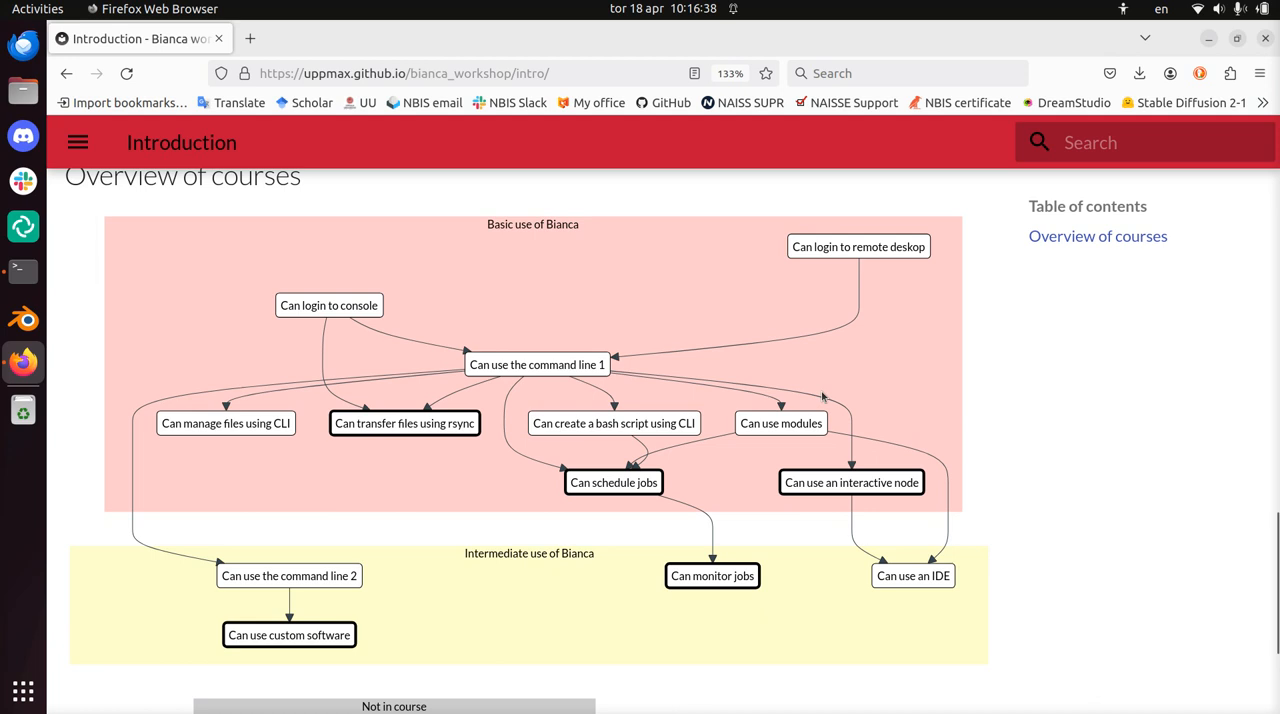
pyautogui.moveTo(822, 397)
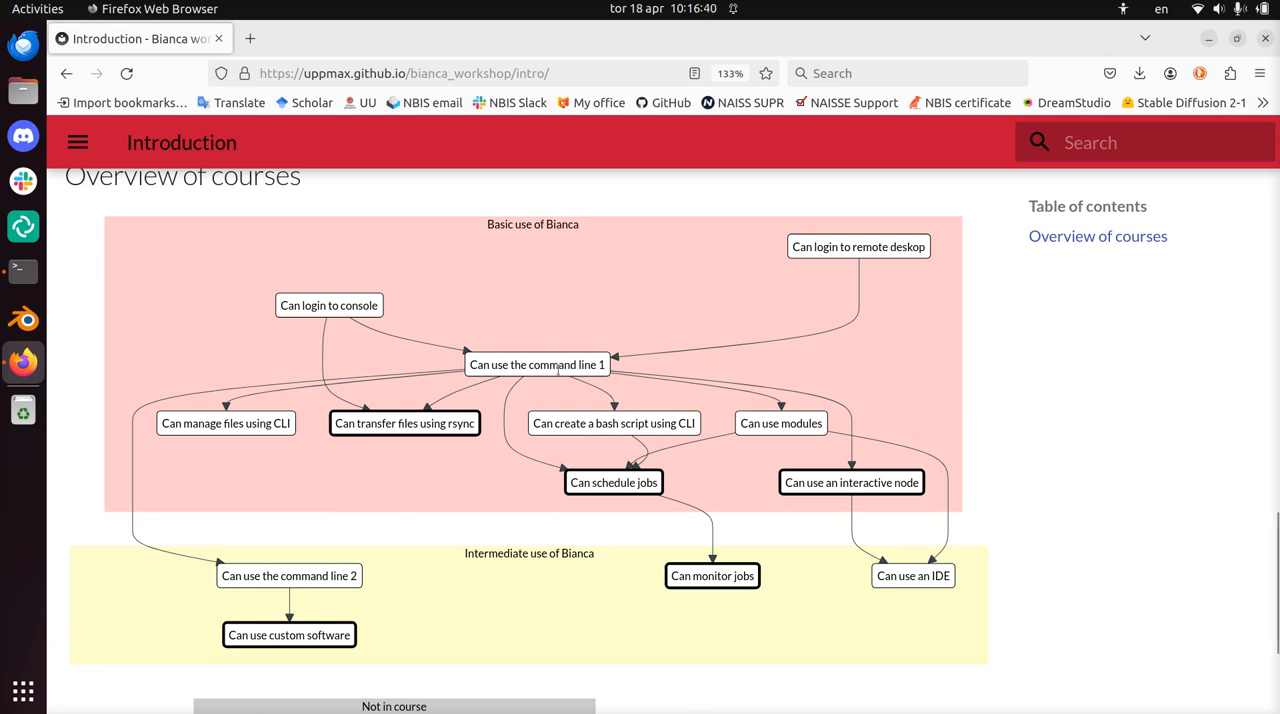
pyautogui.moveTo(862, 422)
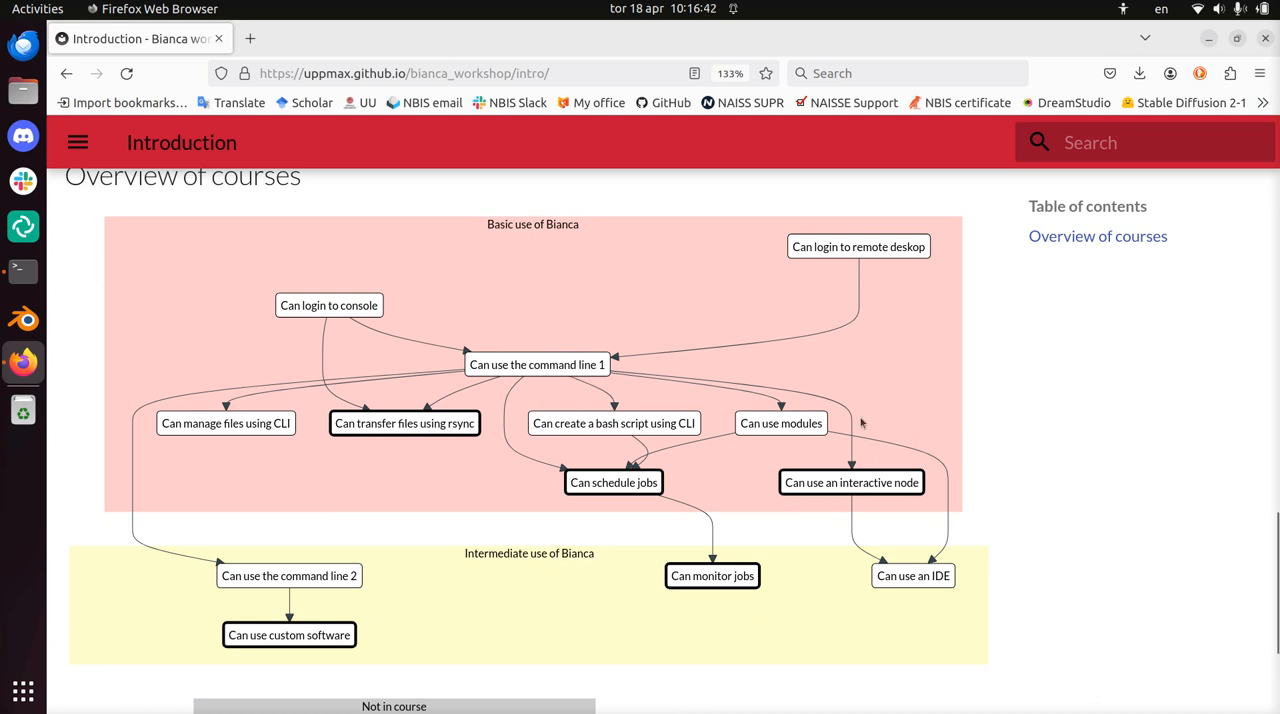
pyautogui.moveTo(867, 483)
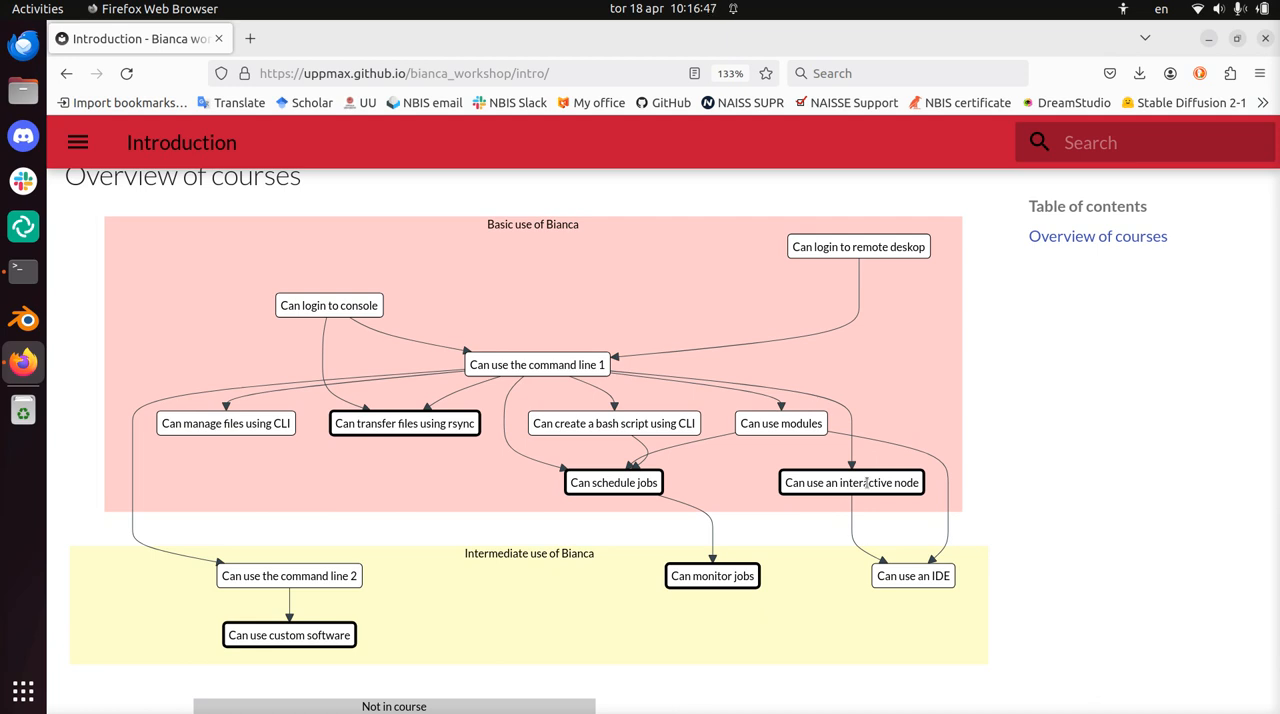
pyautogui.moveTo(503, 462)
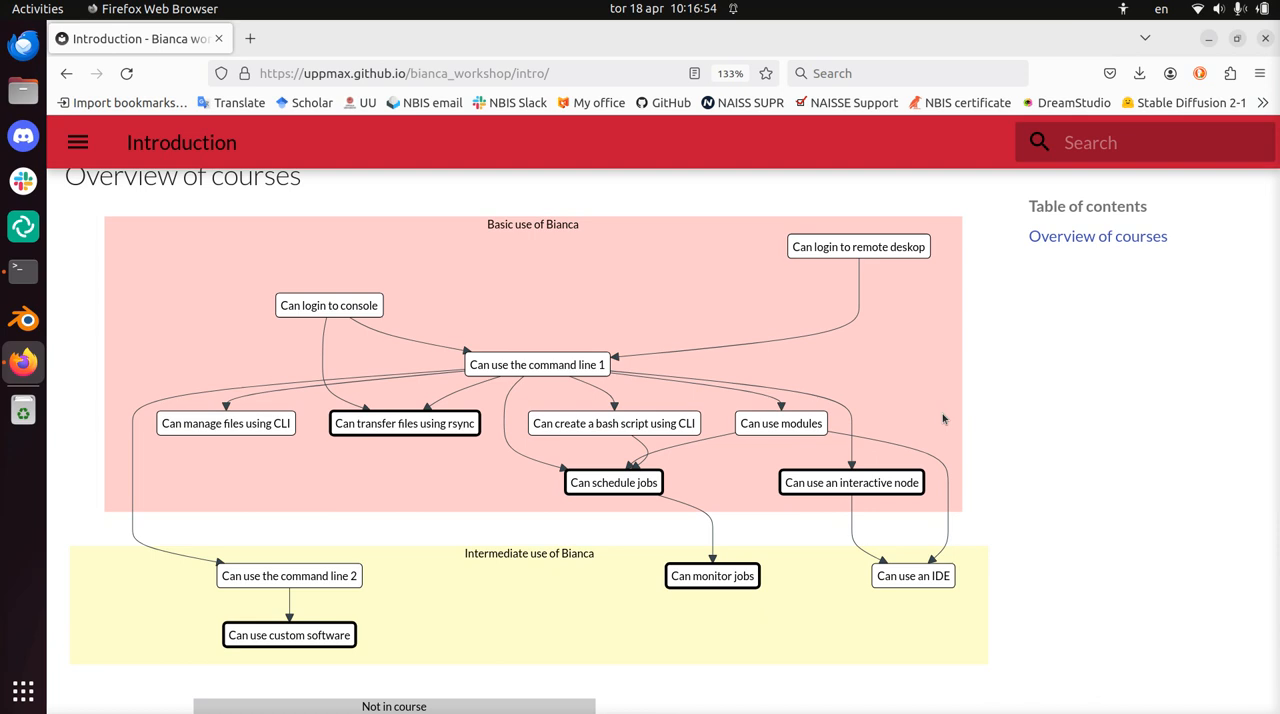
pyautogui.moveTo(296, 568)
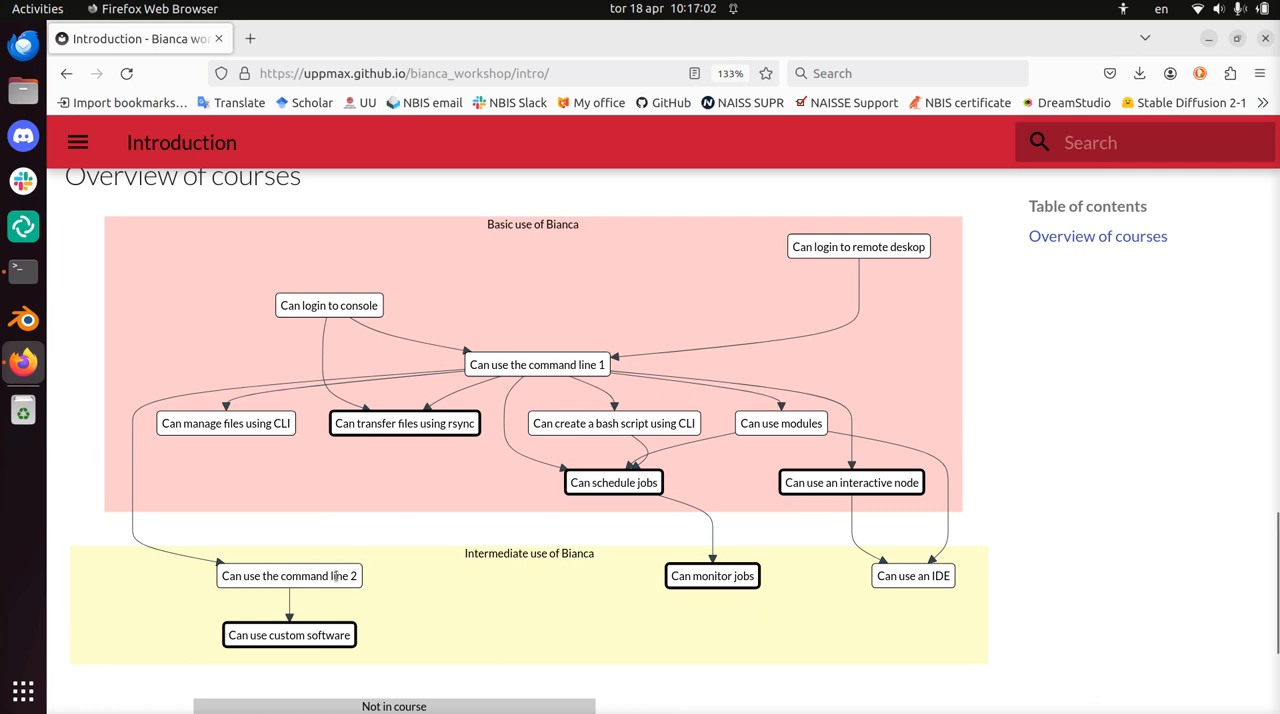
pyautogui.moveTo(310, 637)
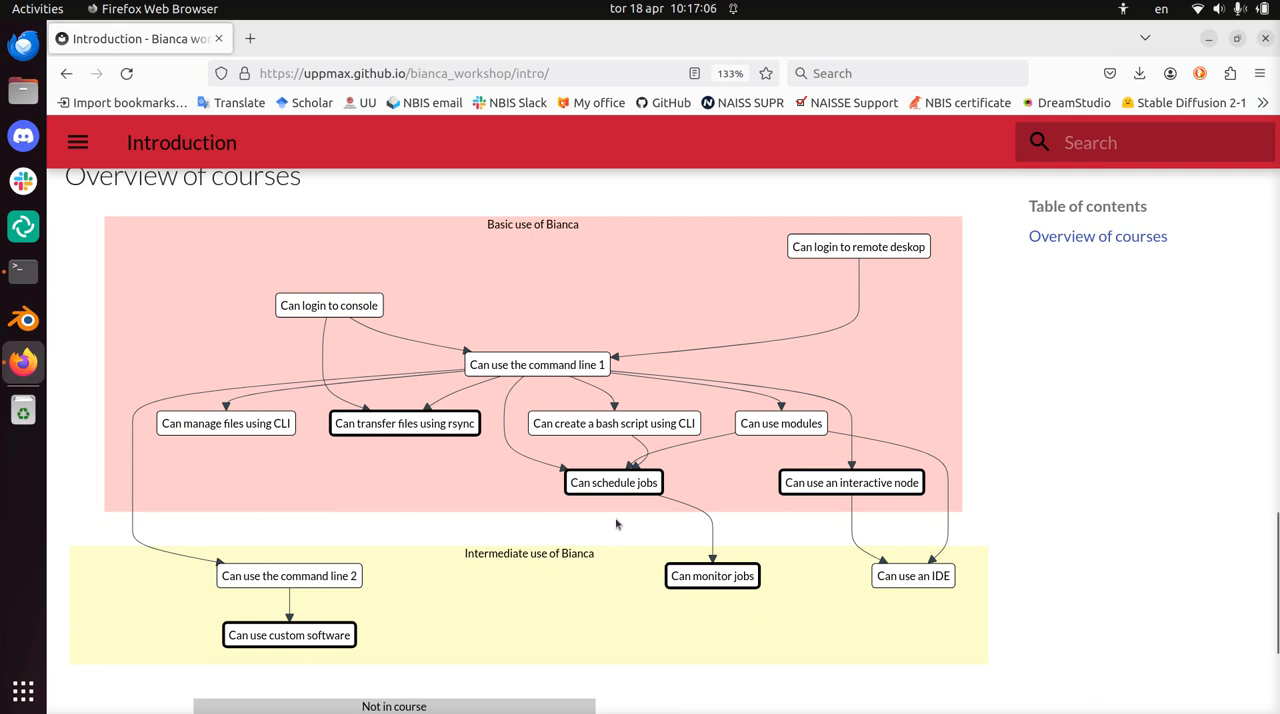
pyautogui.moveTo(701, 616)
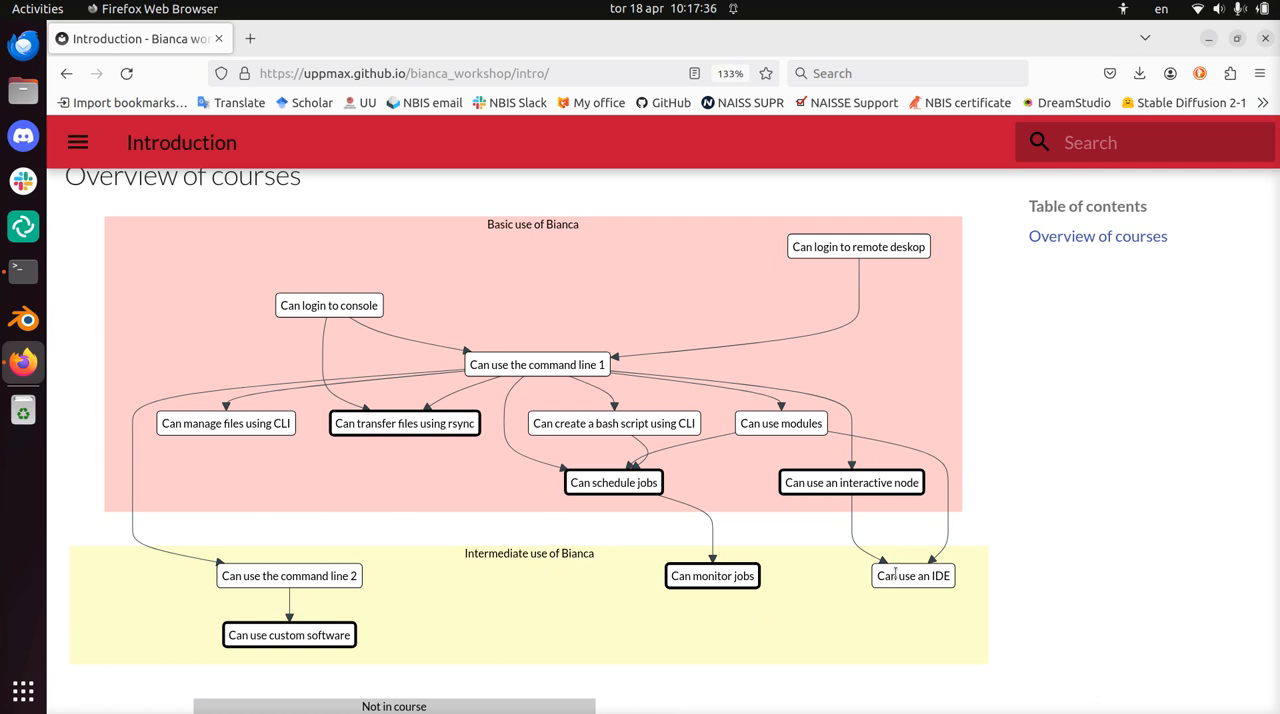
pyautogui.moveTo(530, 565)
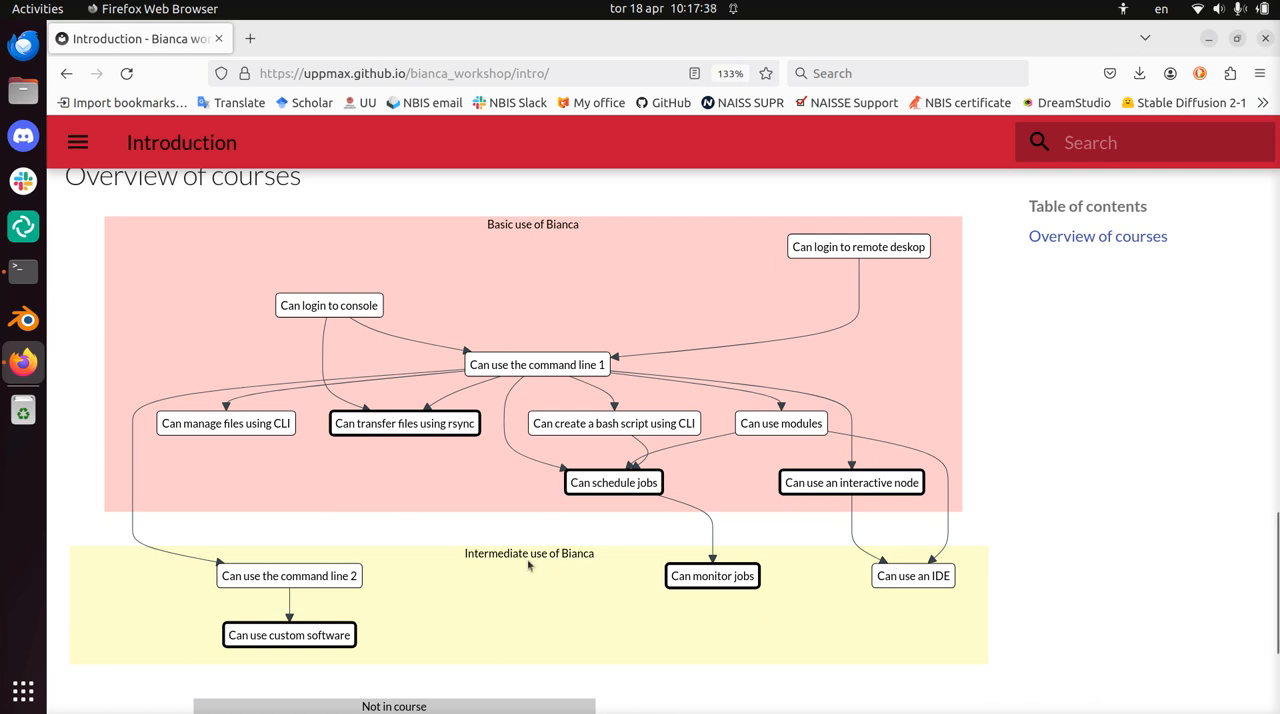
pyautogui.moveTo(446, 658)
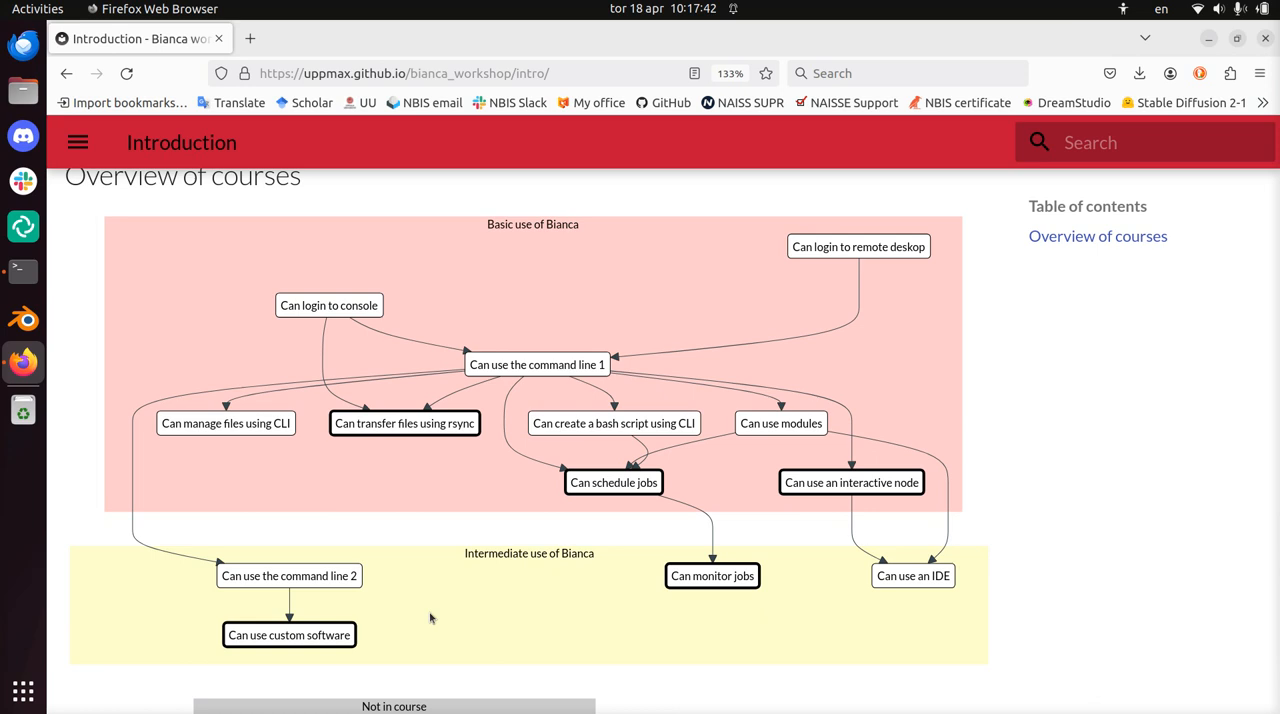
pyautogui.scroll(-3)
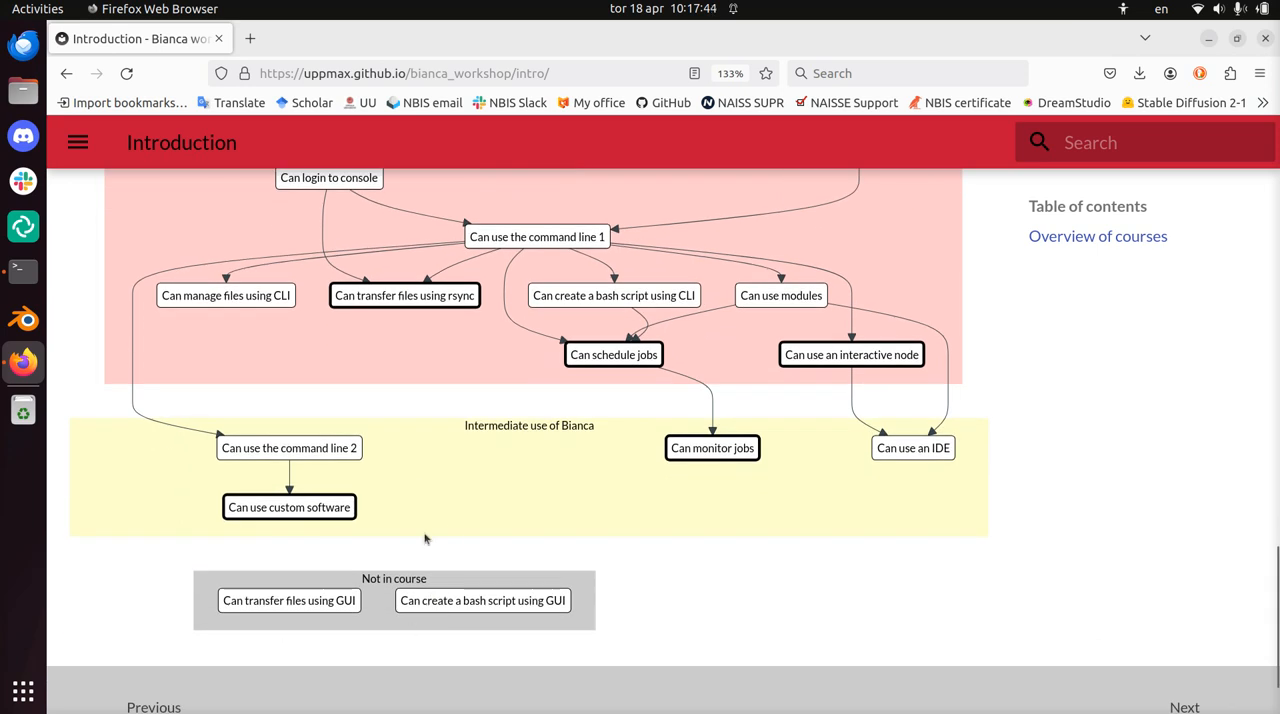
pyautogui.moveTo(291, 613)
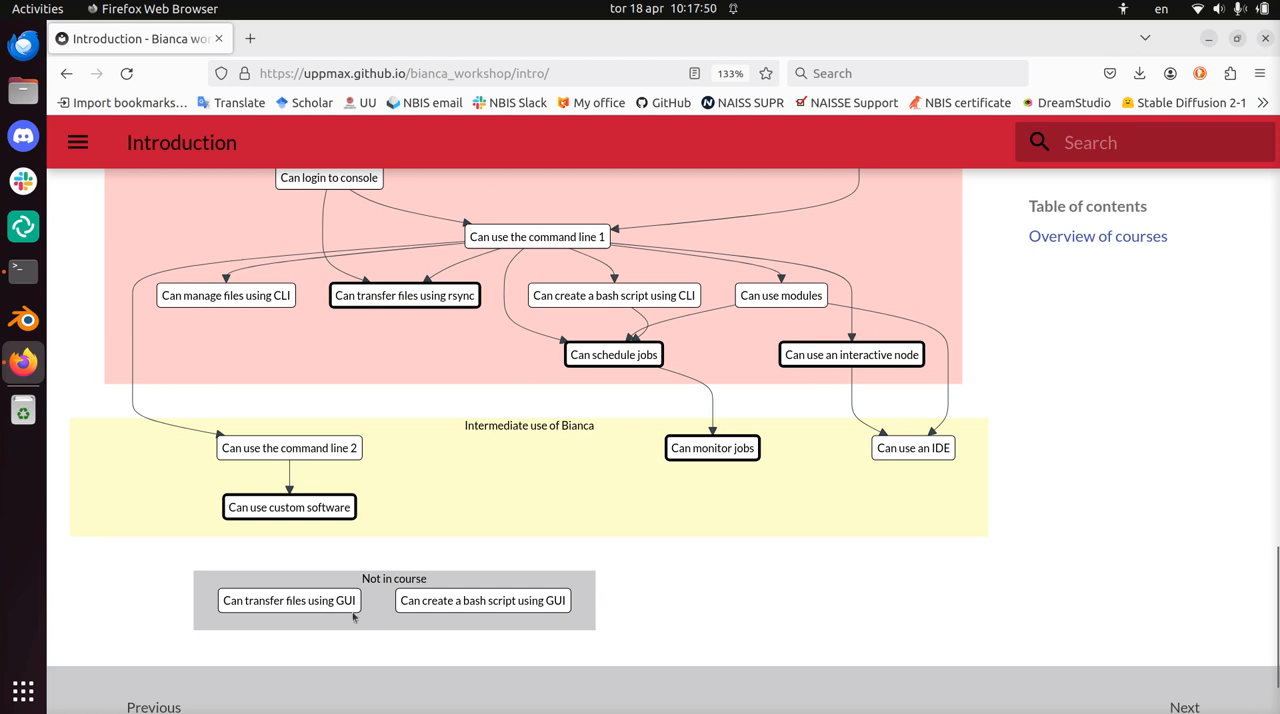
pyautogui.moveTo(473, 618)
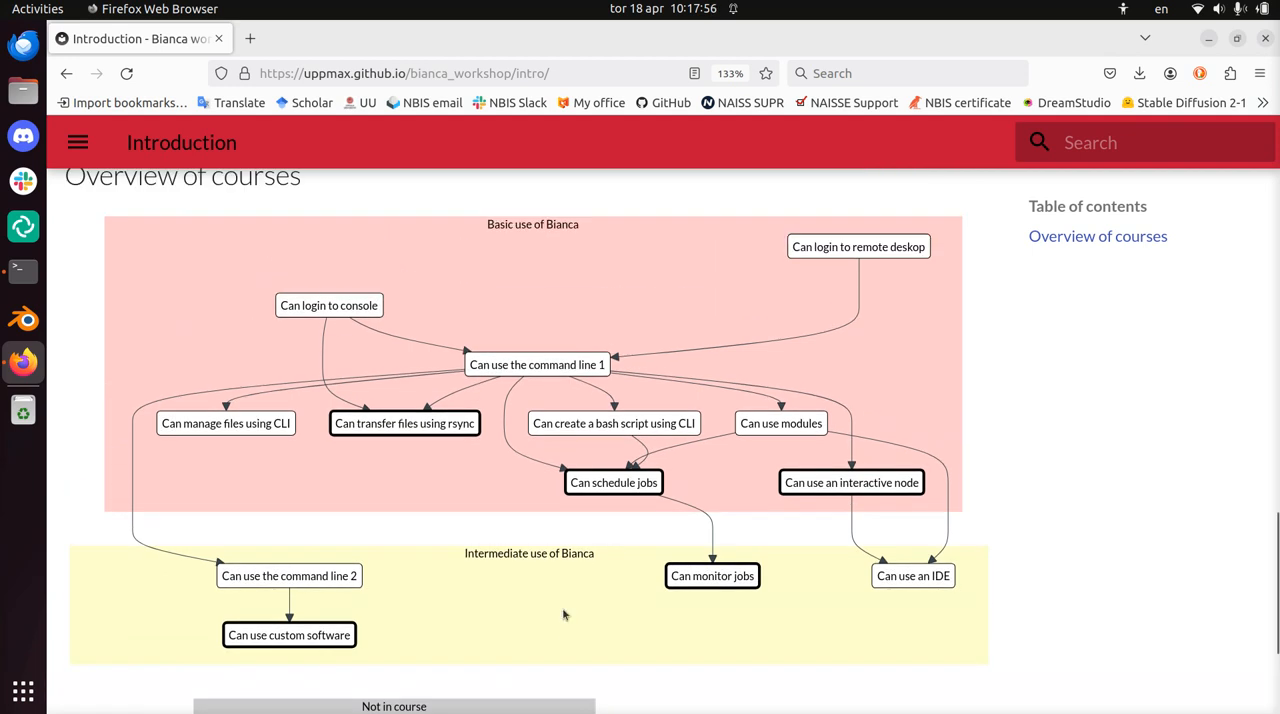
pyautogui.scroll(-3)
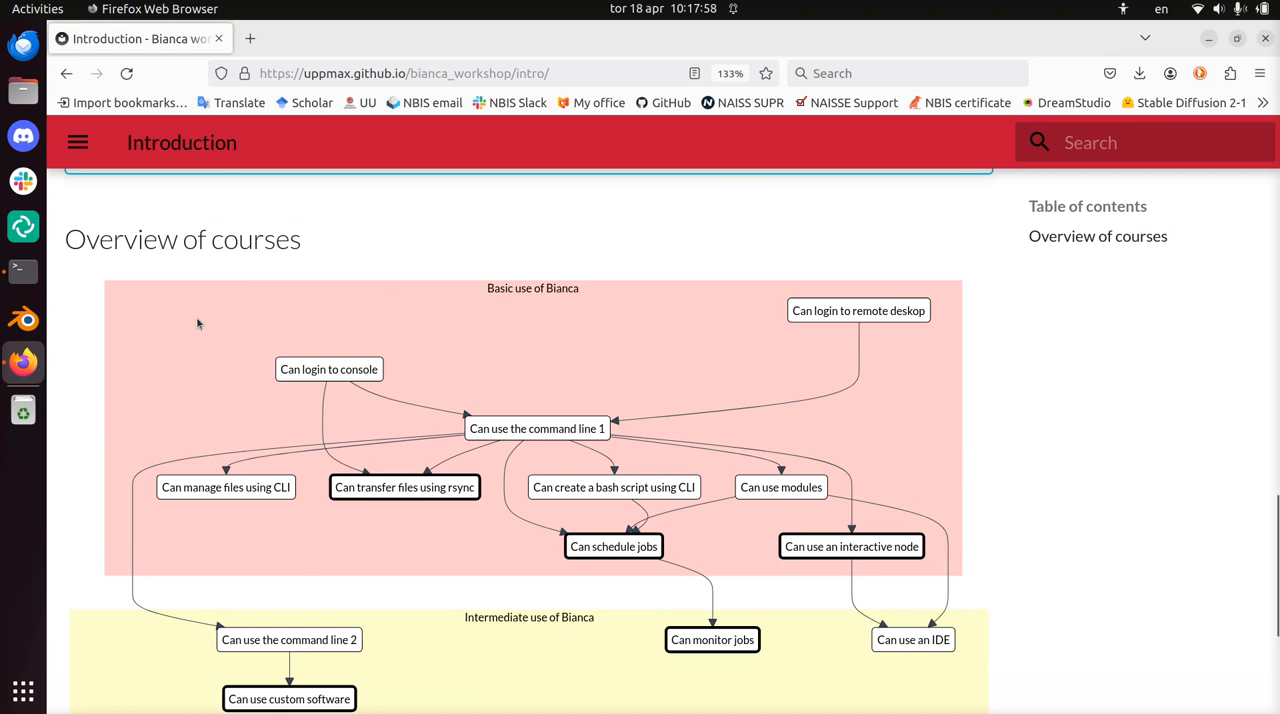
pyautogui.moveTo(549, 308)
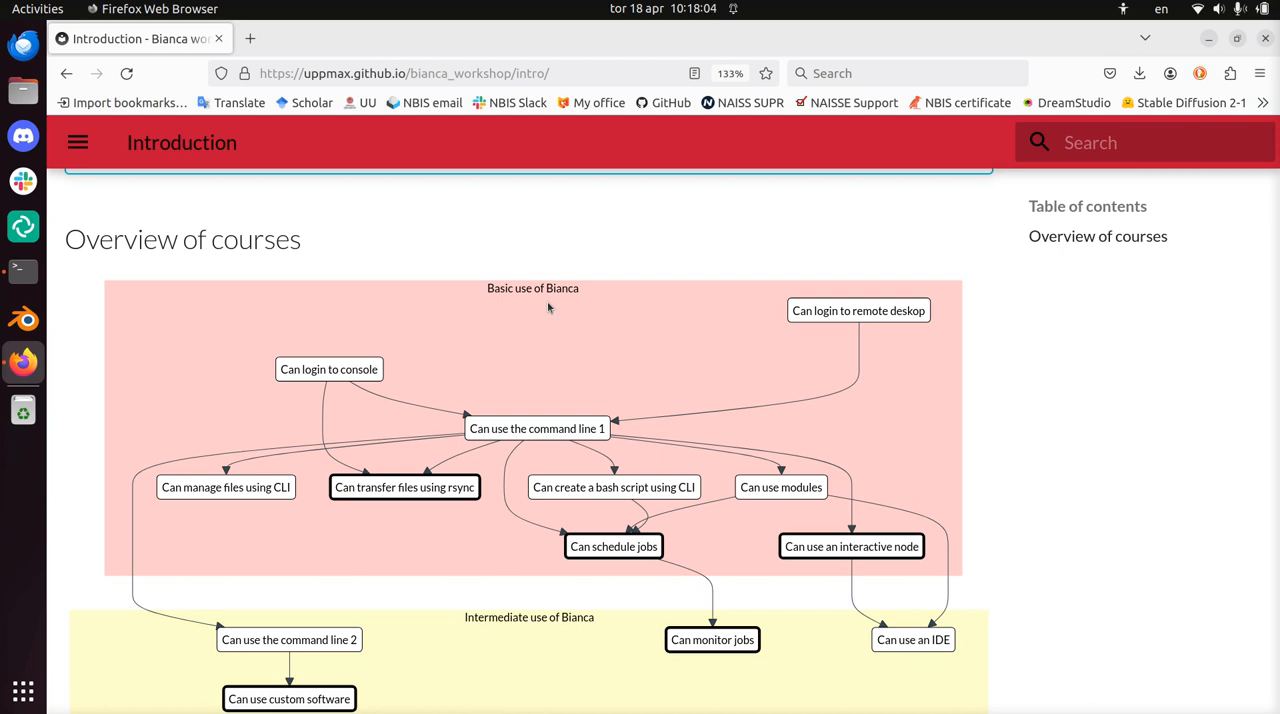
# Scroll the intro page to the Q/A collaboration document box with its HackMD link.
pyautogui.scroll(-3)
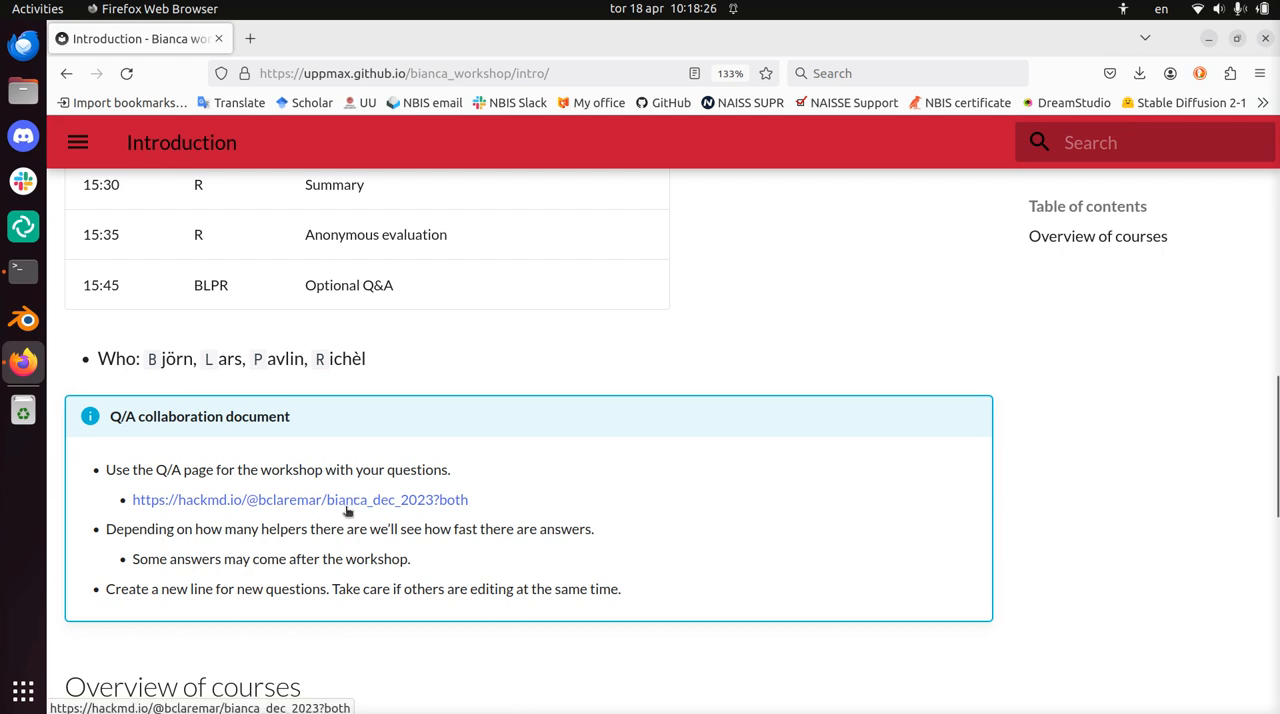
pyautogui.moveTo(320, 512)
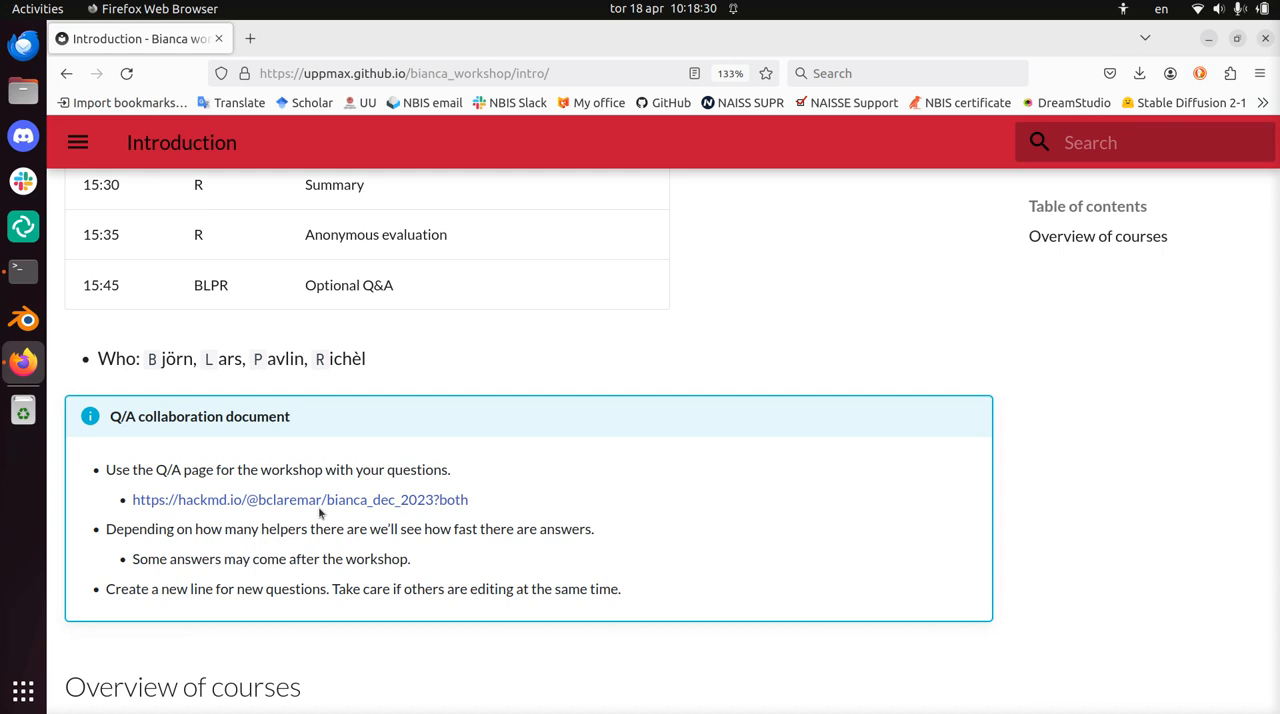
pyautogui.moveTo(322, 501)
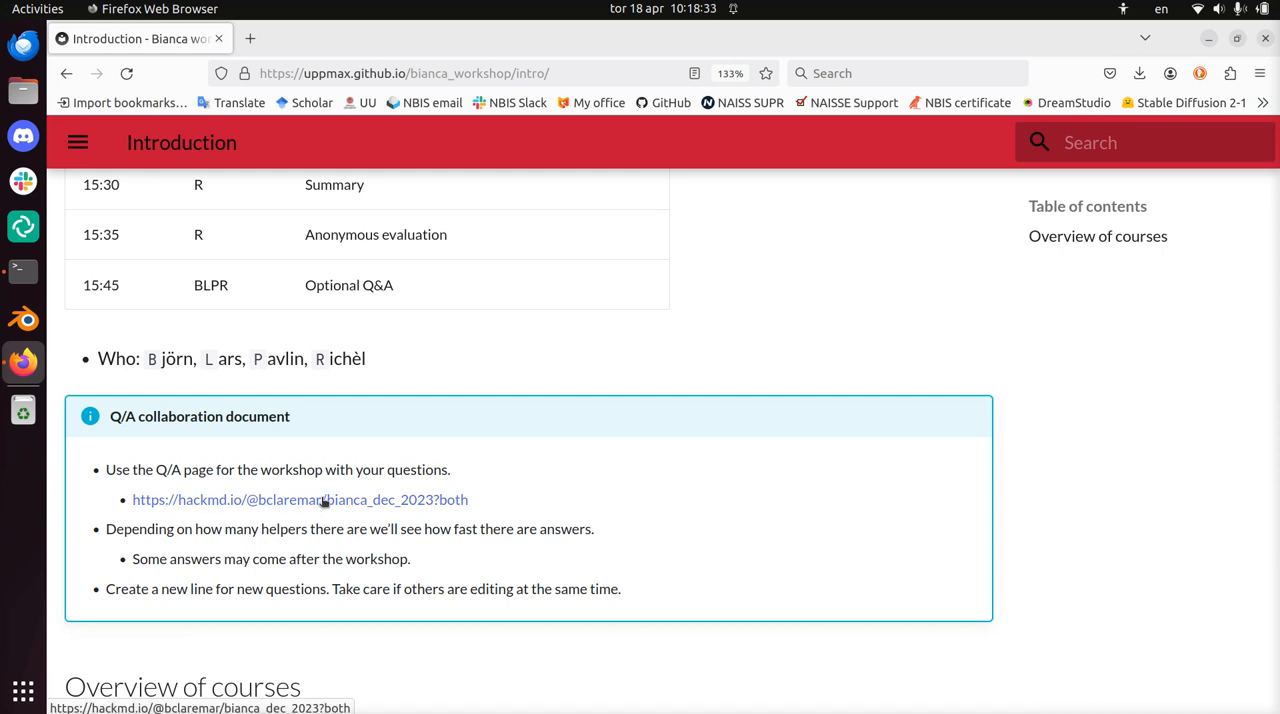
pyautogui.scroll(3)
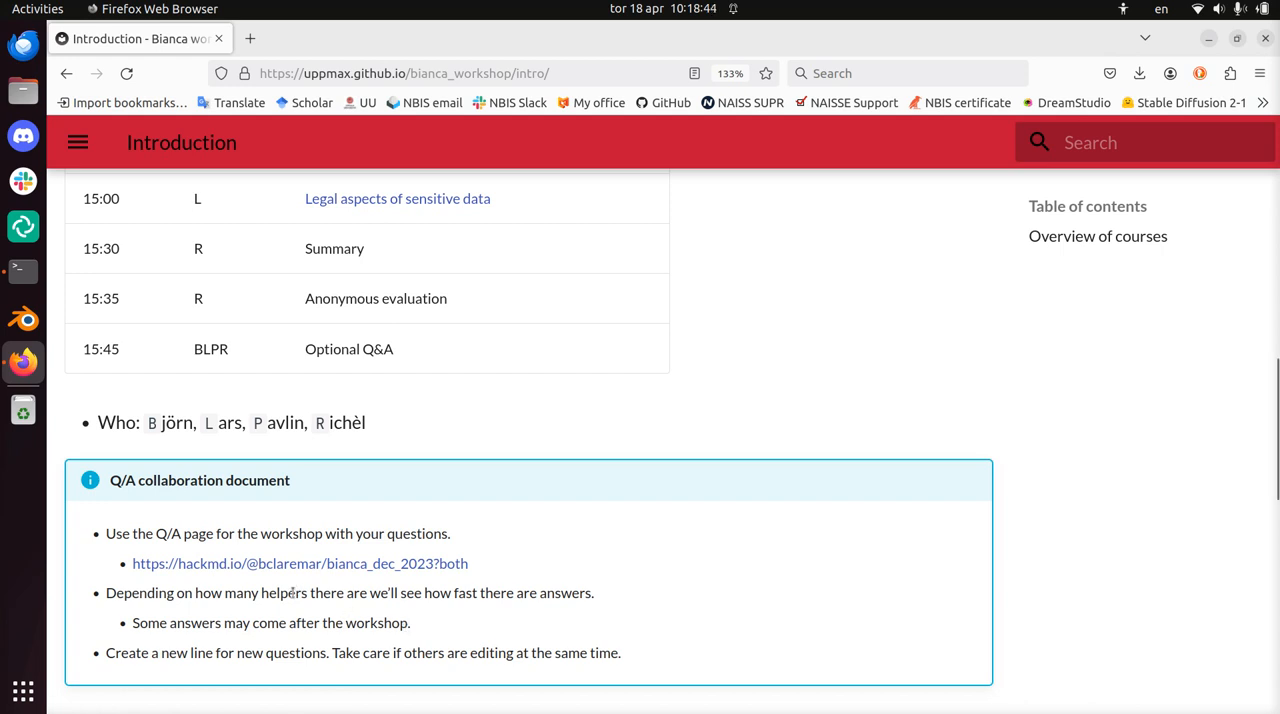
pyautogui.moveTo(318, 614)
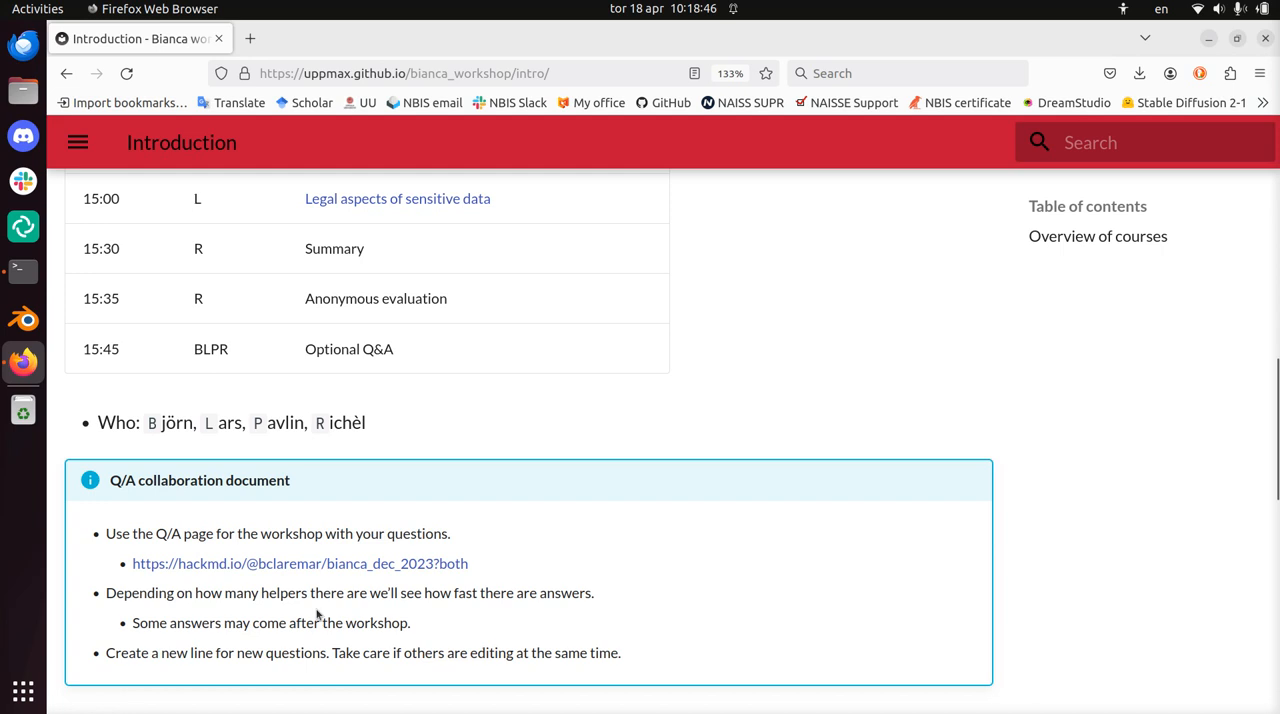
pyautogui.moveTo(418, 630)
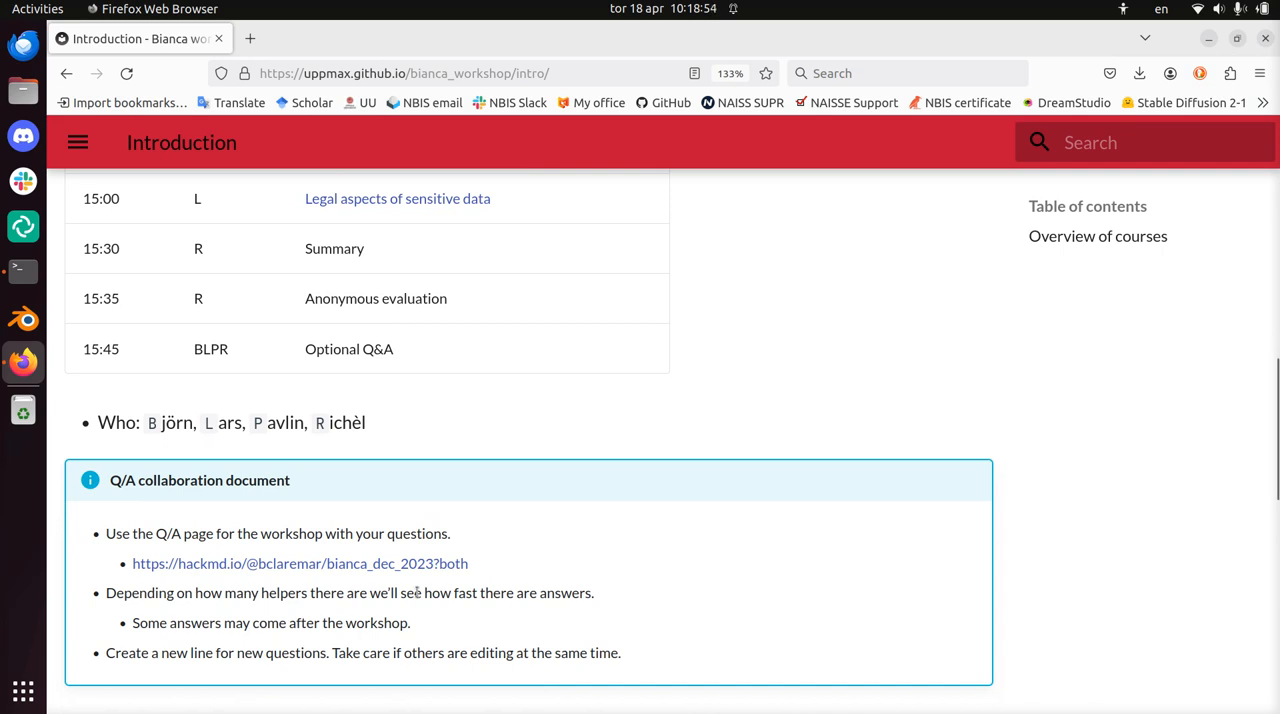
# Scroll up, then down to the Tentative schedule from 9:00 through the 14:45 break.
pyautogui.scroll(3)
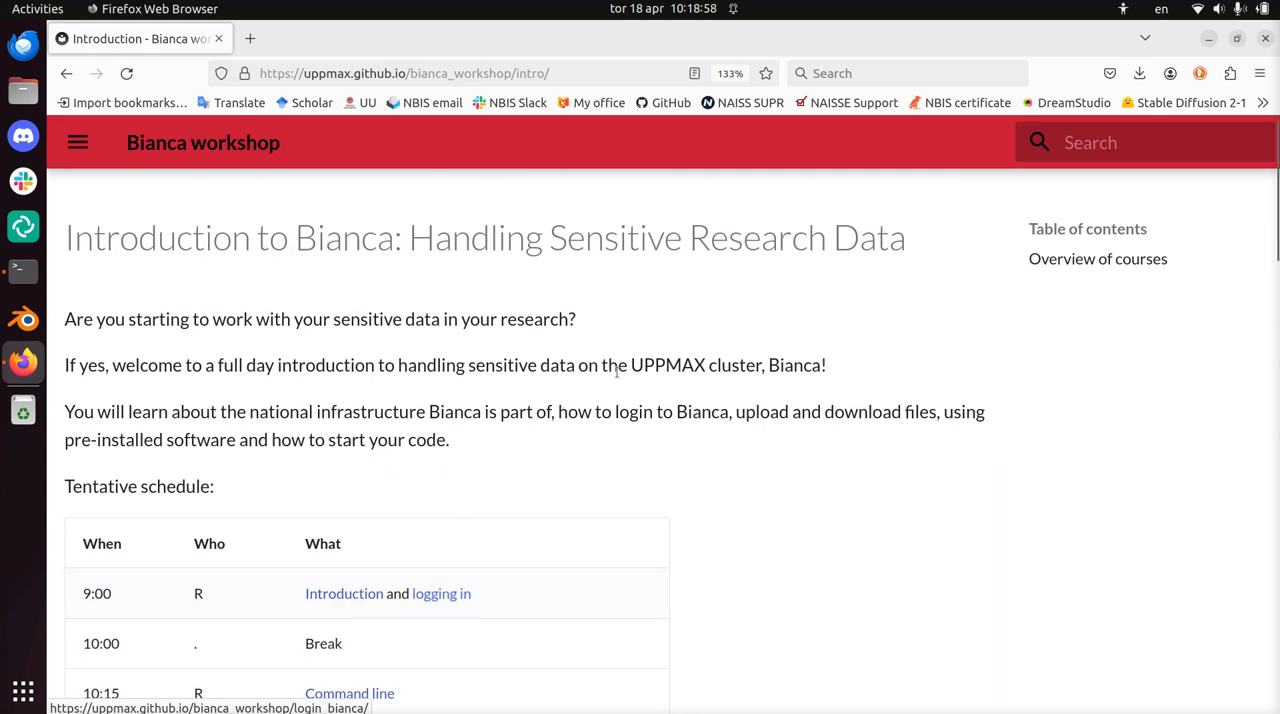
pyautogui.scroll(-3)
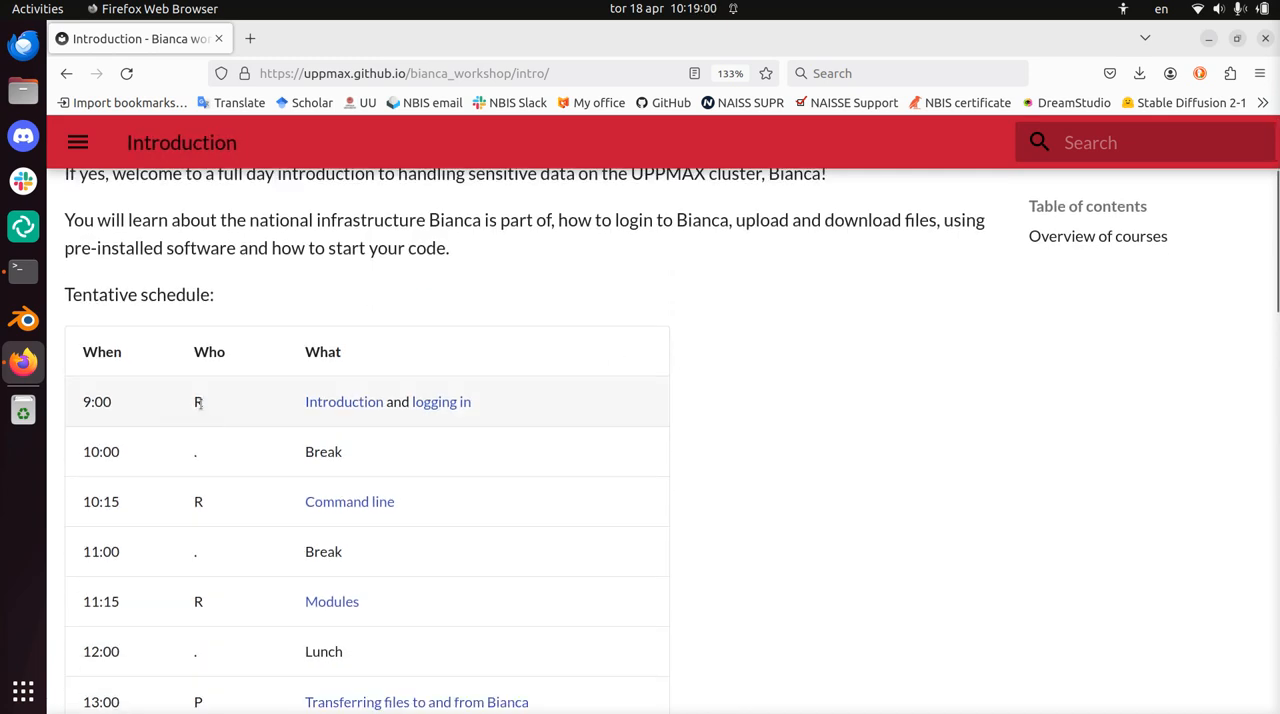
pyautogui.moveTo(344, 401)
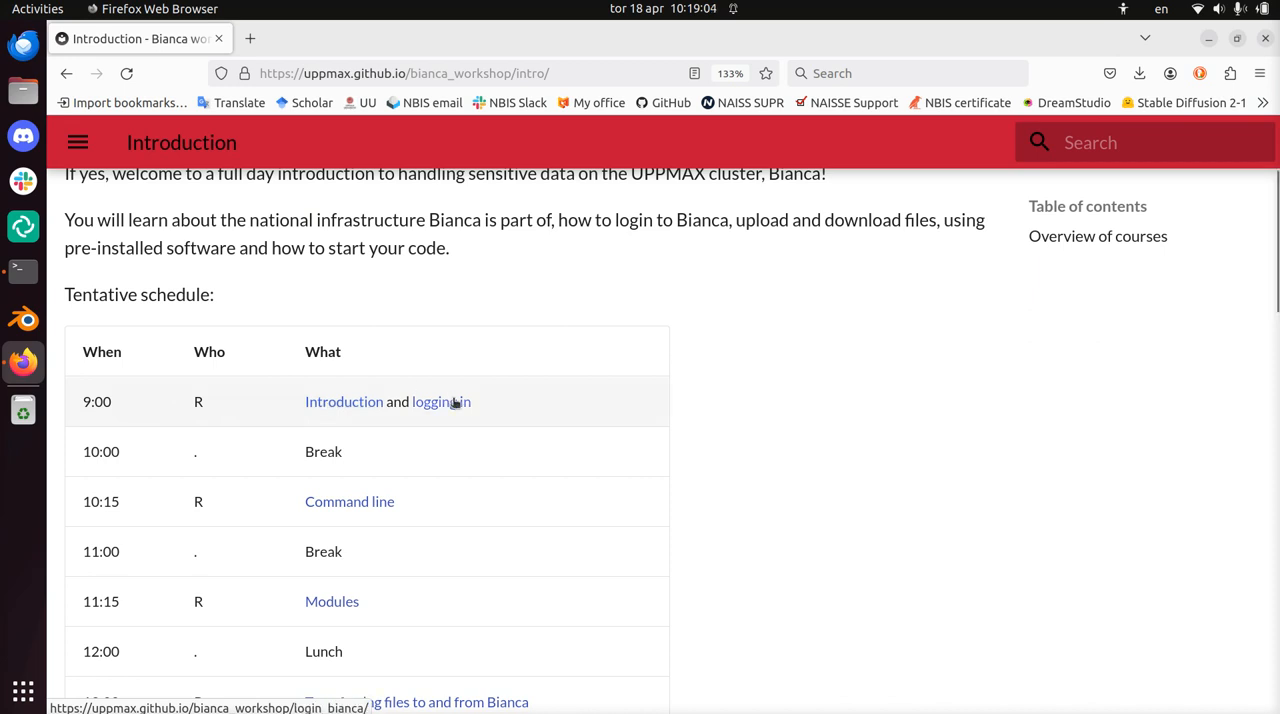
pyautogui.scroll(-3)
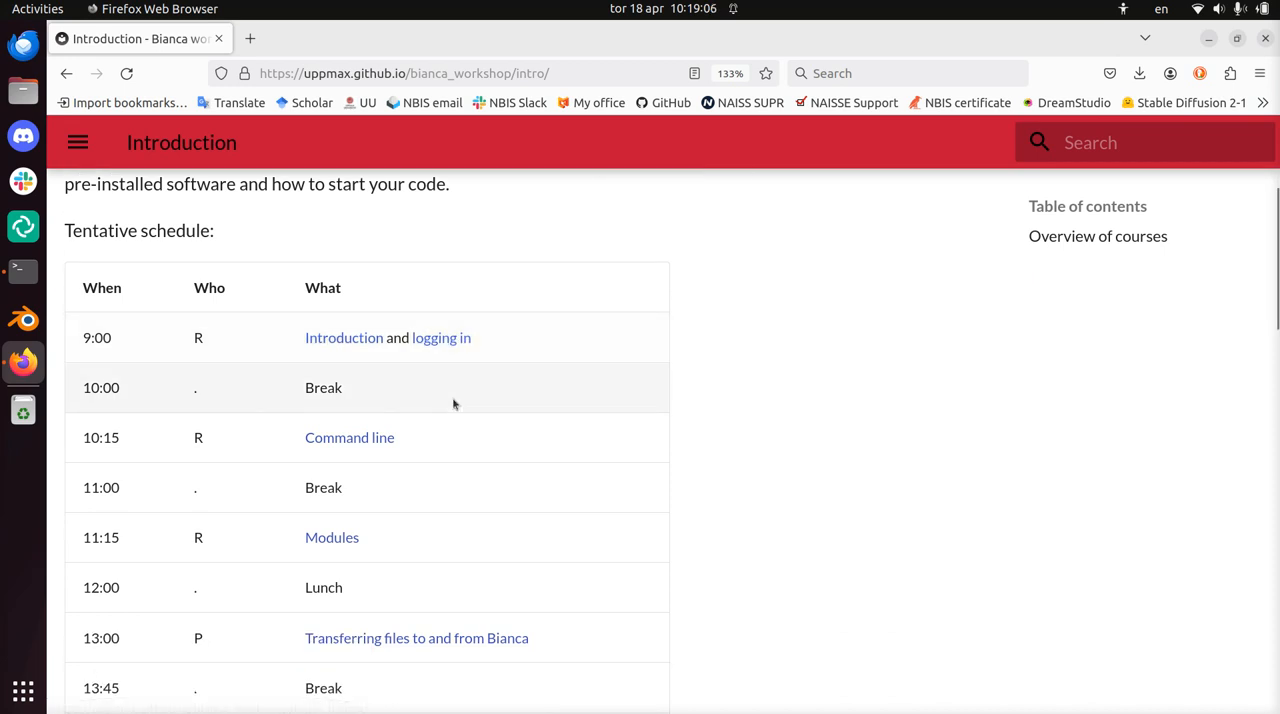
pyautogui.scroll(-3)
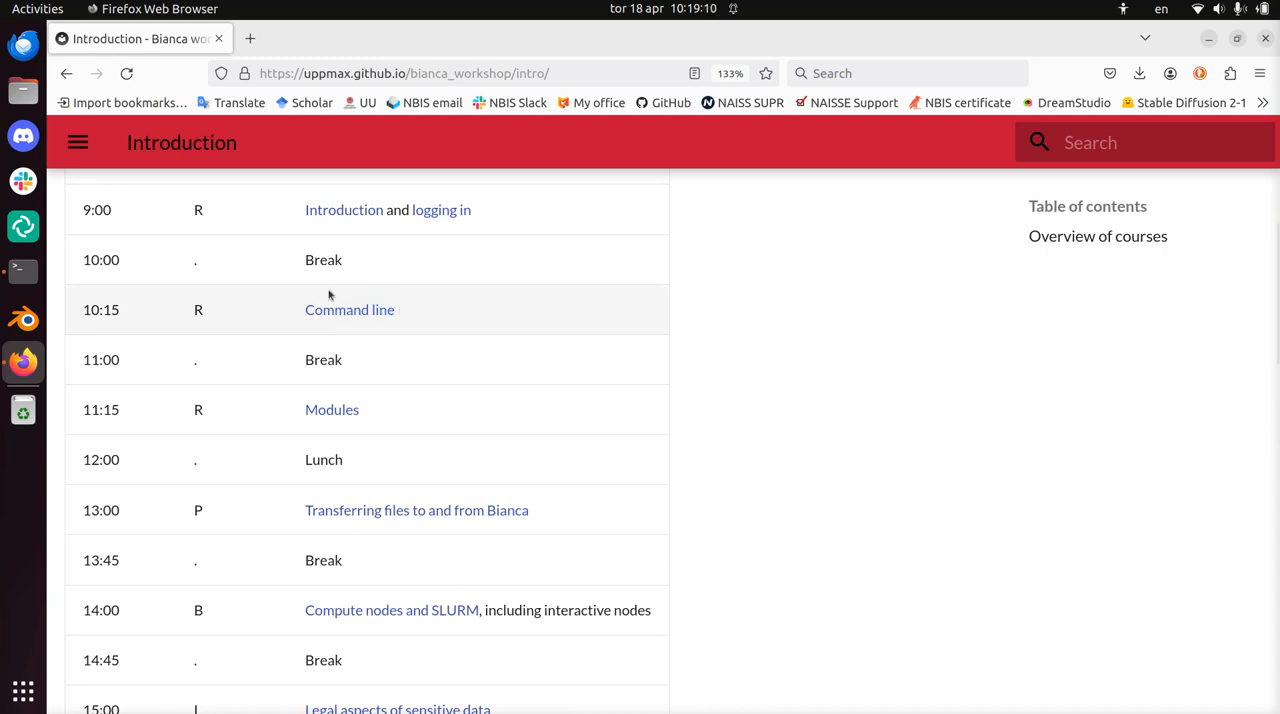
pyautogui.moveTo(349, 309)
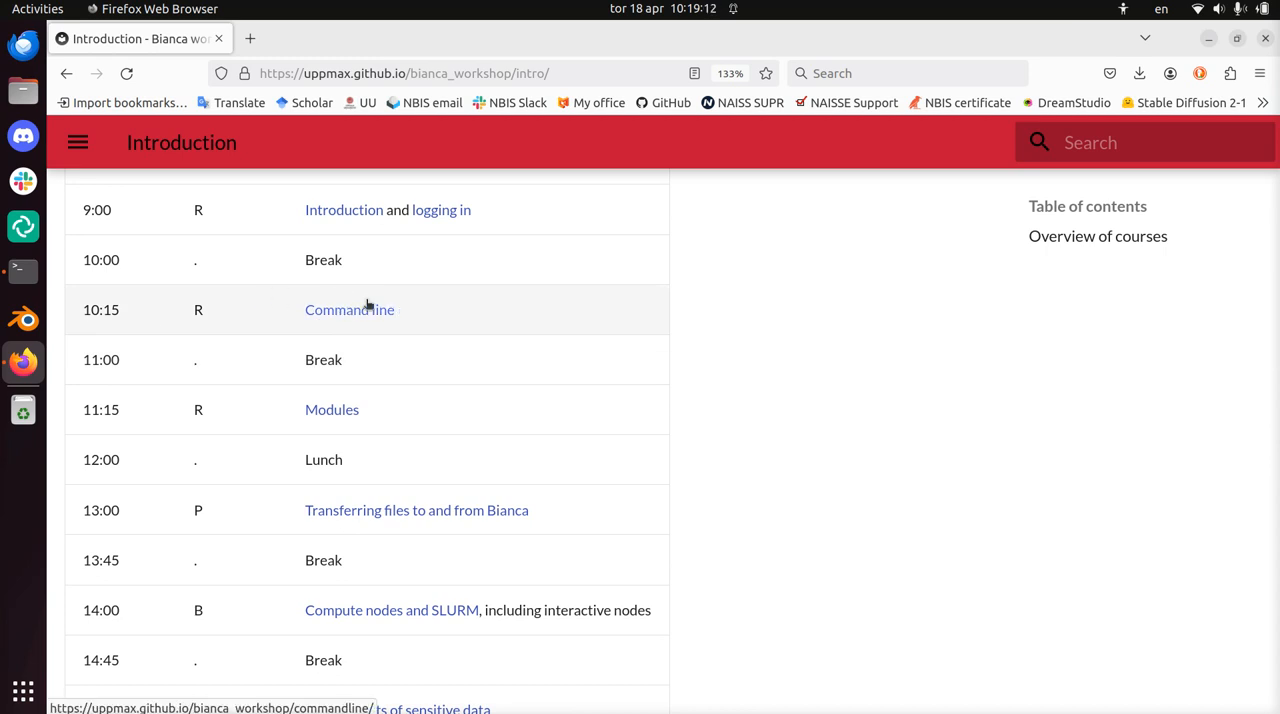
pyautogui.moveTo(362, 428)
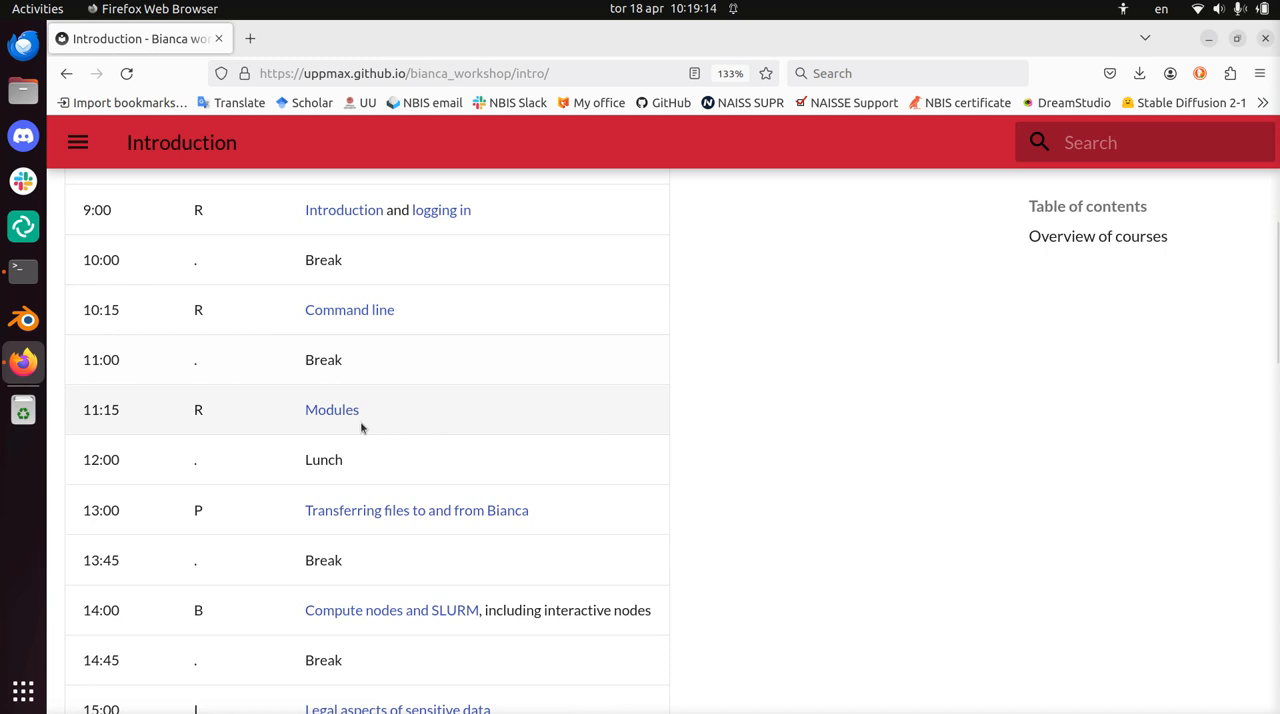
pyautogui.moveTo(331, 409)
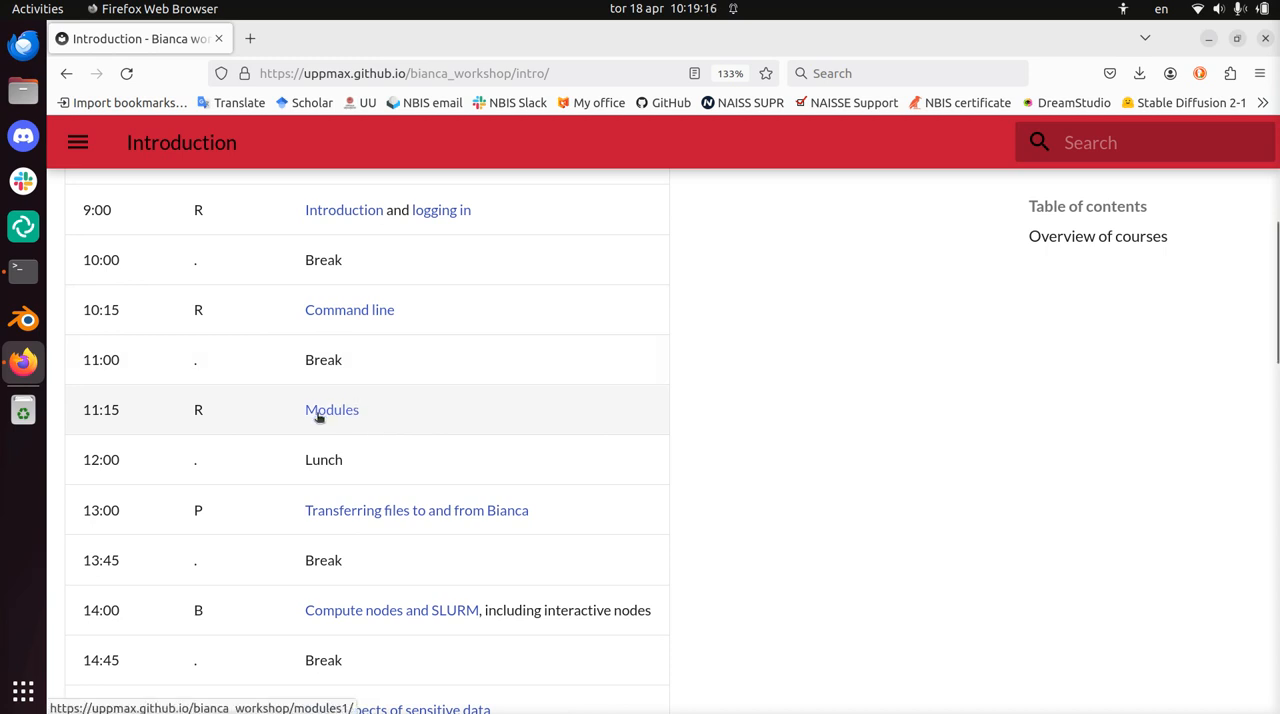
# Scroll through the afternoon schedule to the 15:45 Optional Q&A row and the Who line.
pyautogui.scroll(-3)
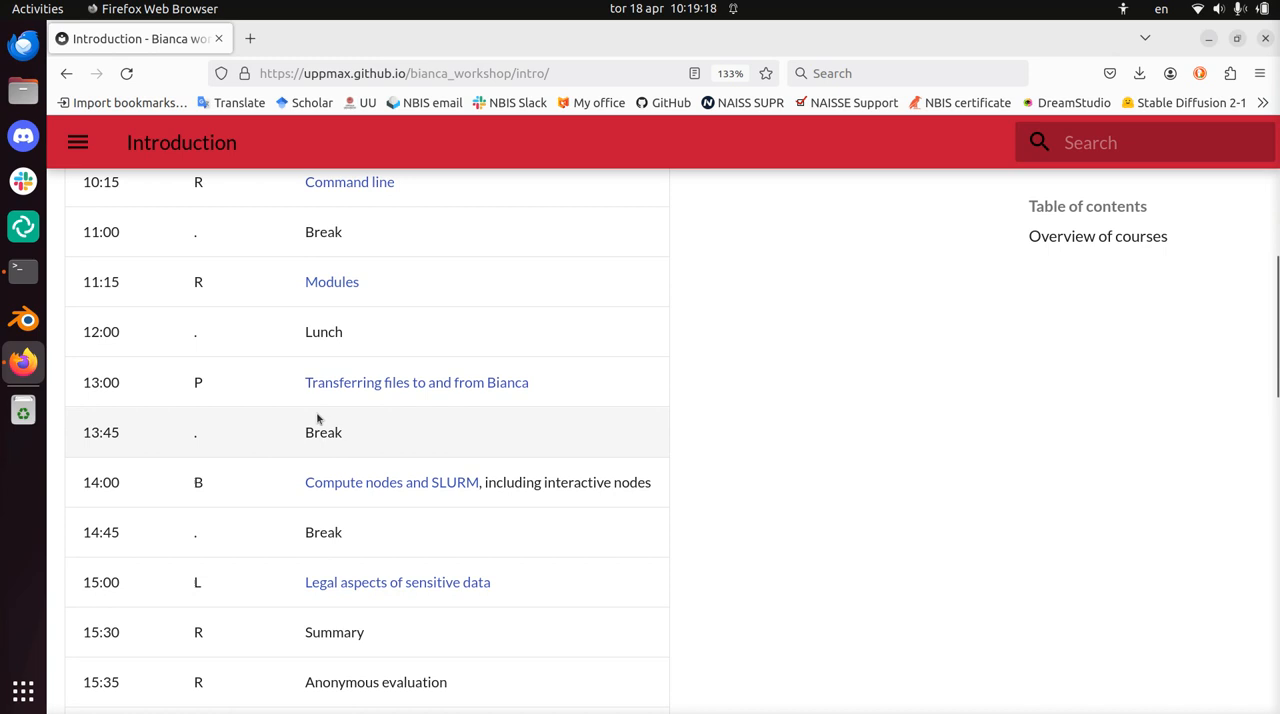
pyautogui.scroll(-3)
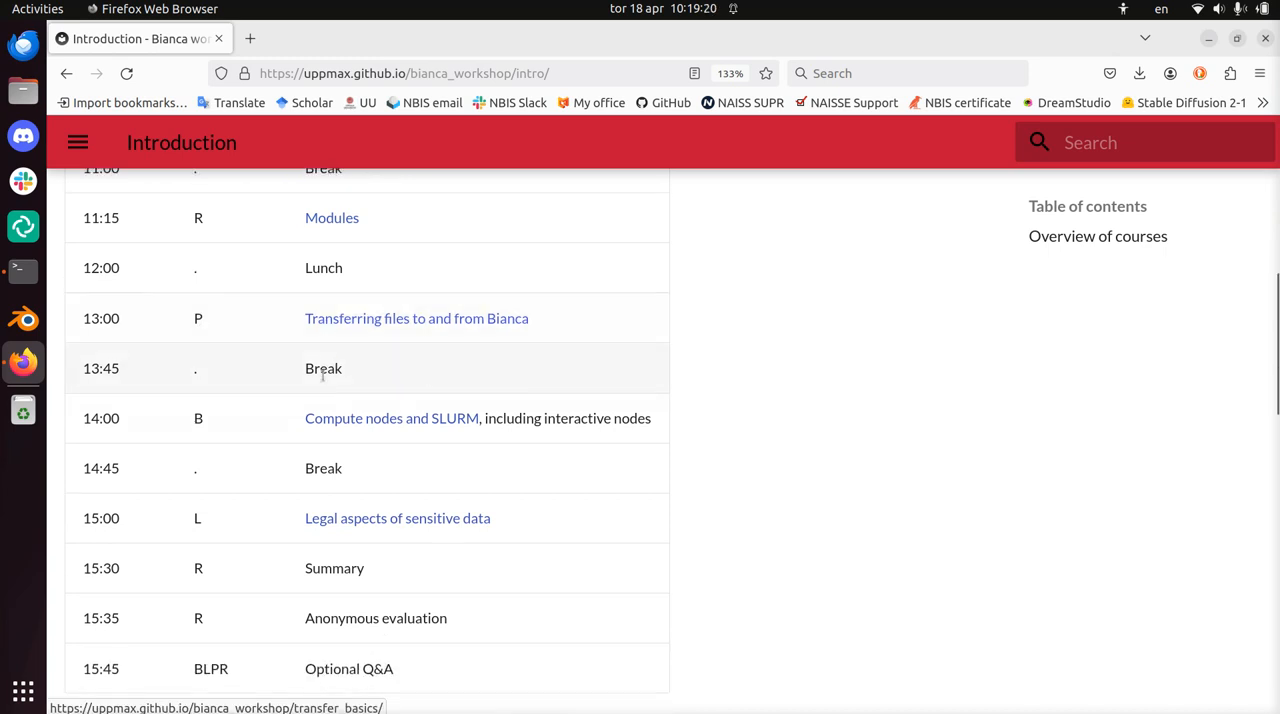
pyautogui.moveTo(368, 322)
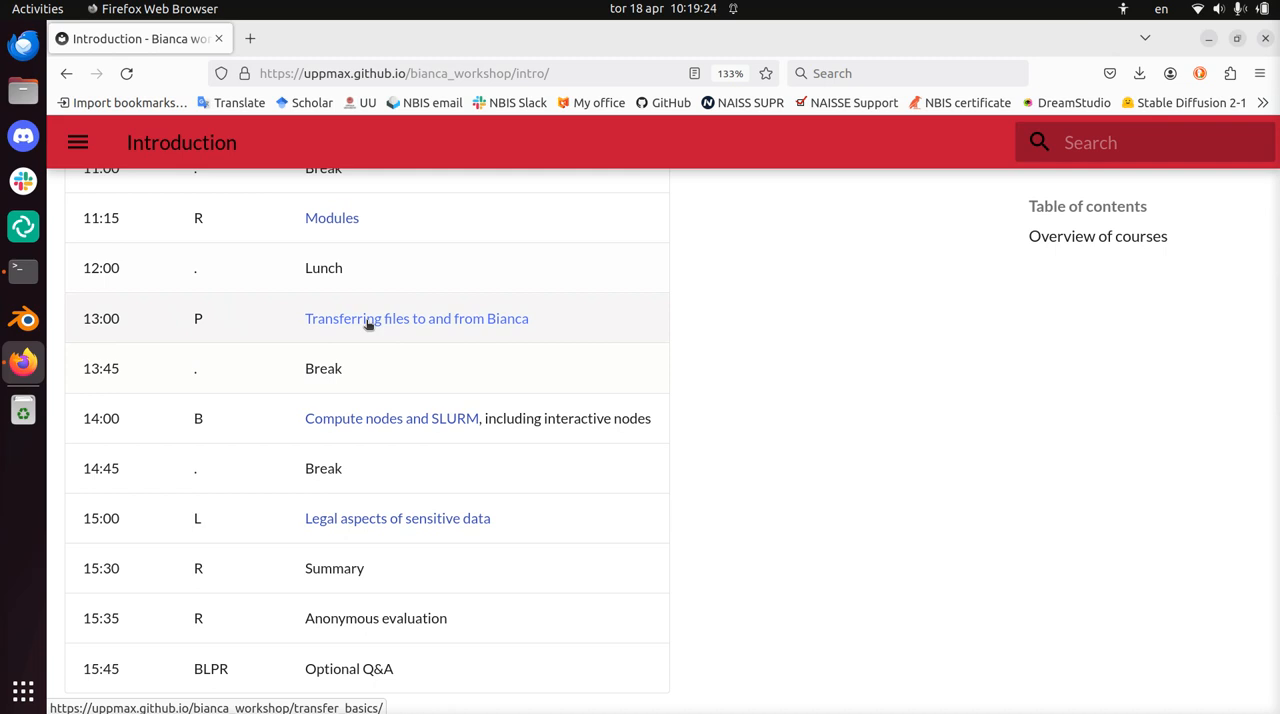
pyautogui.scroll(-3)
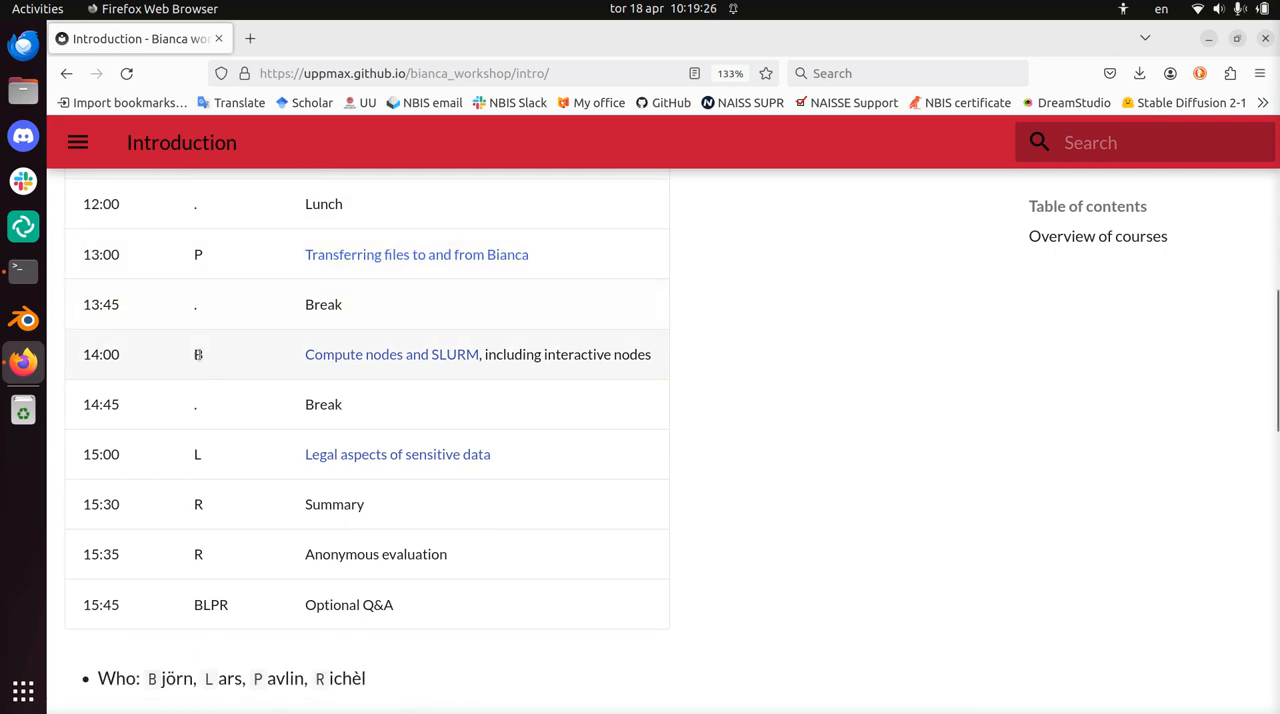
pyautogui.moveTo(350, 354)
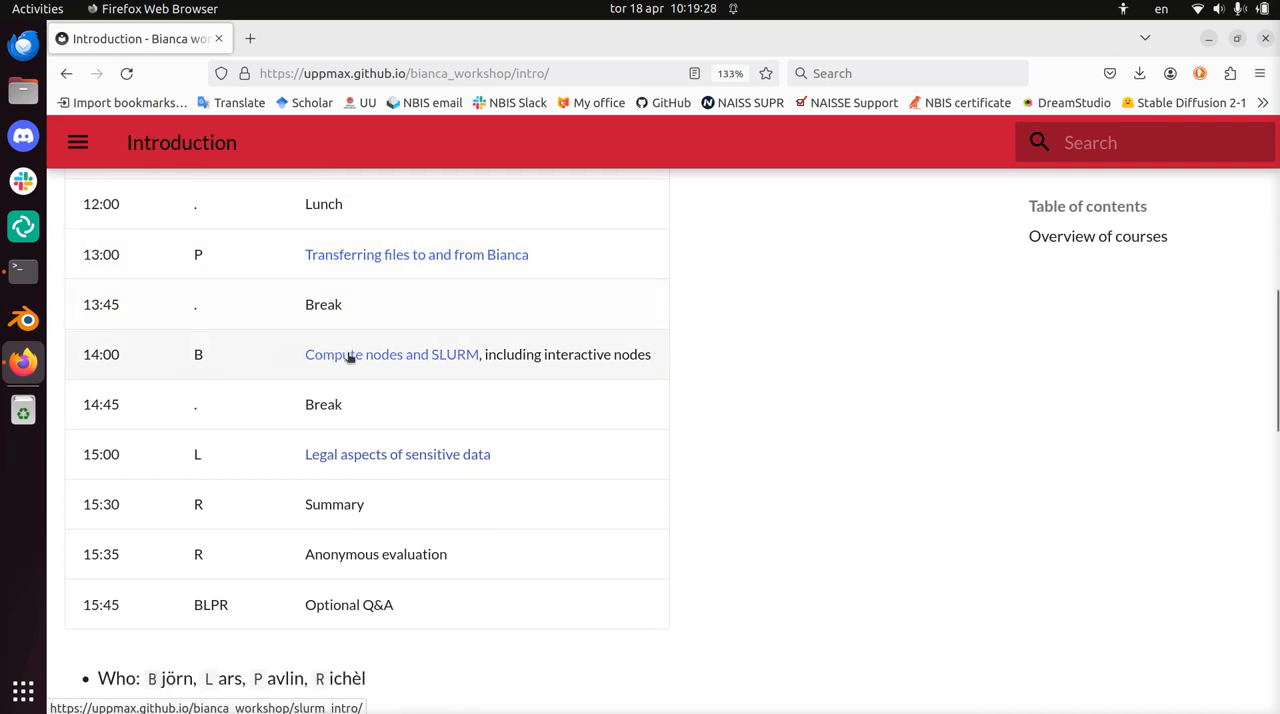
pyautogui.moveTo(478, 356)
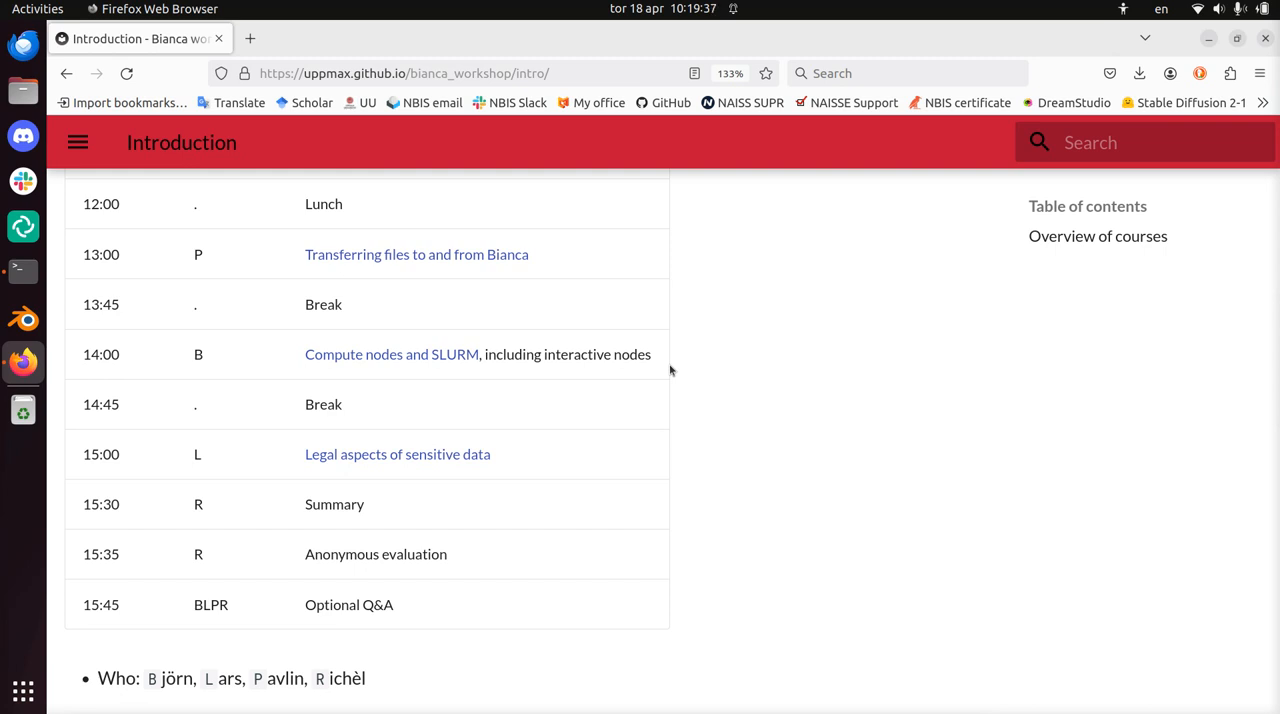
pyautogui.scroll(-3)
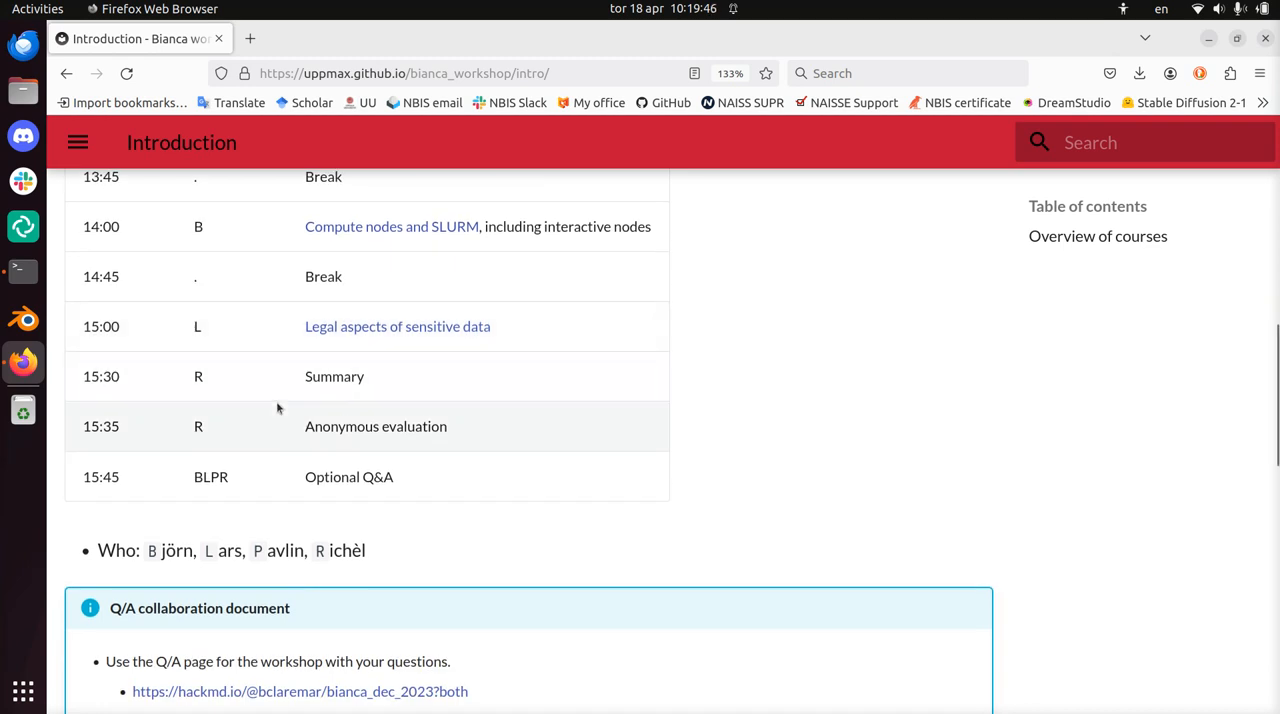
# Select 'Optional Q&A' in the schedule, then return to the page's title and welcome text.
pyautogui.doubleClick(334, 376)
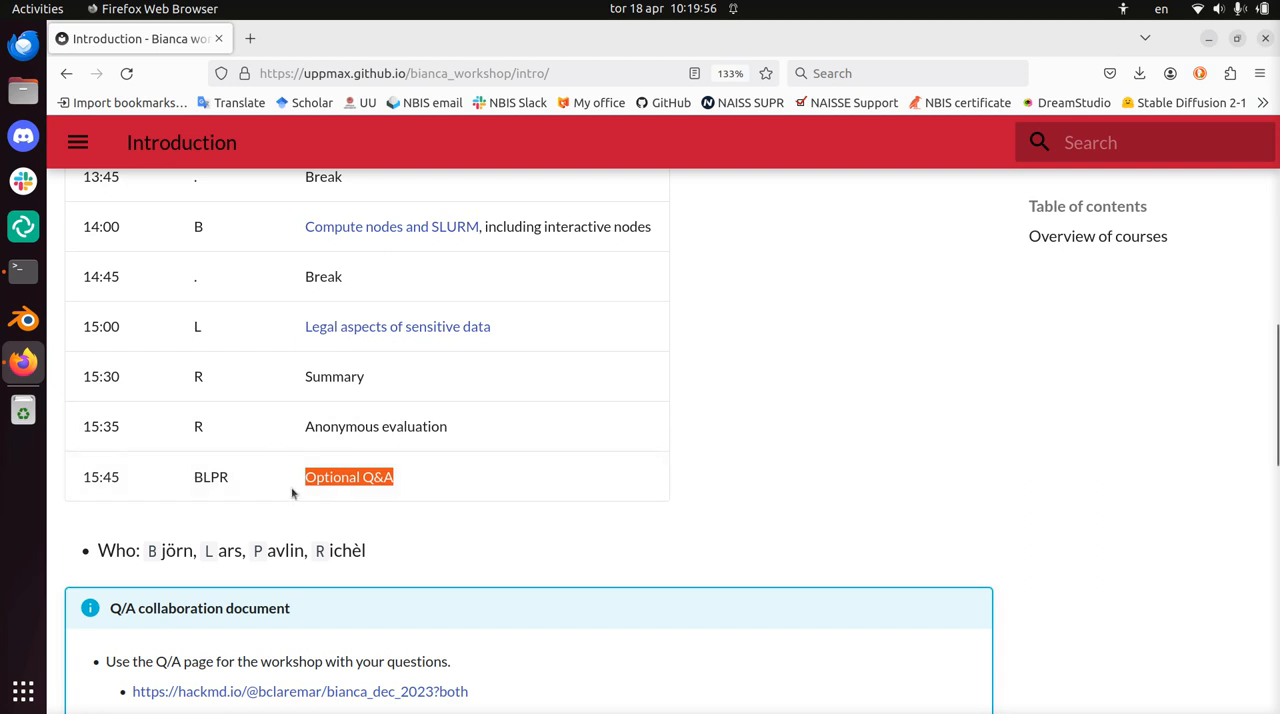
pyautogui.moveTo(441, 423)
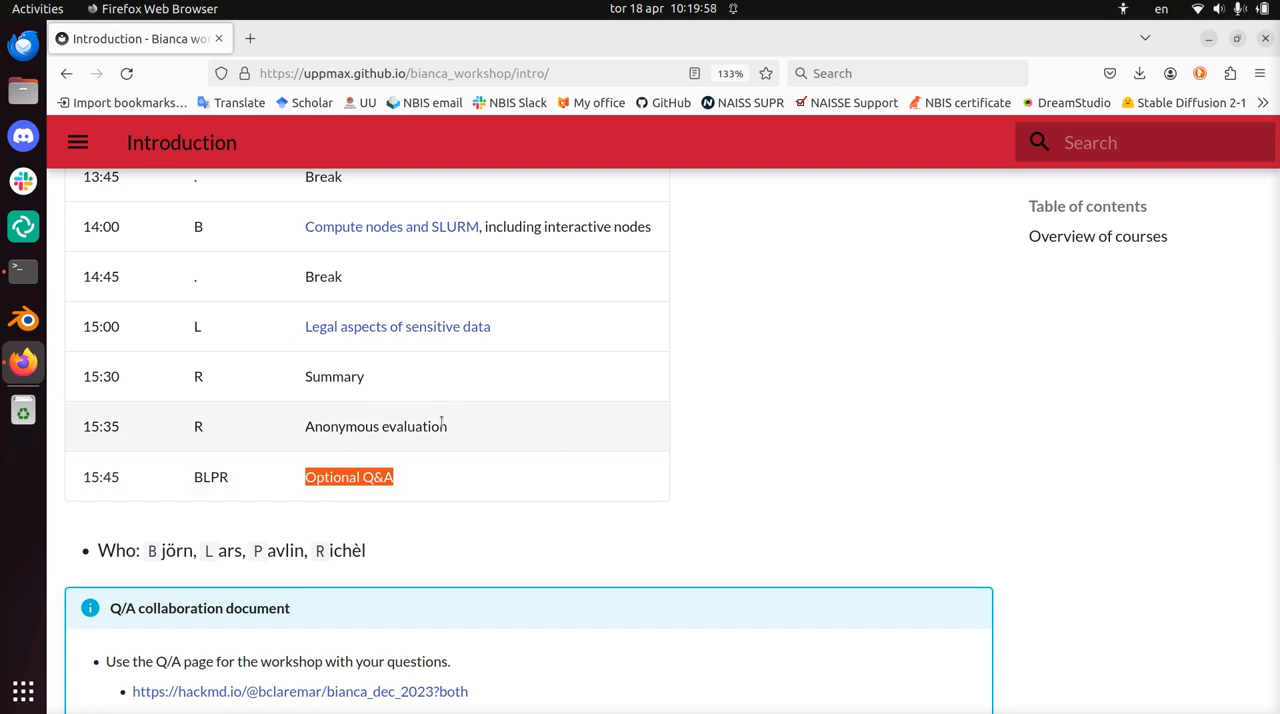
pyautogui.scroll(-3)
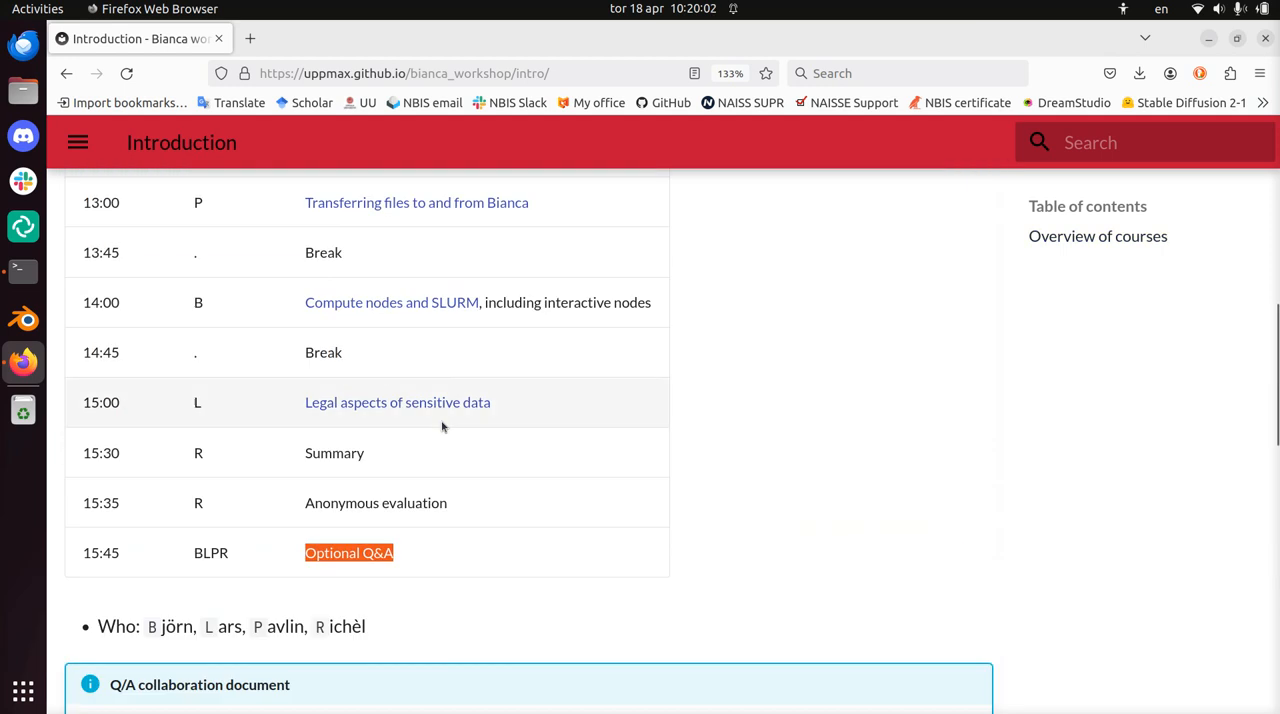
pyautogui.scroll(3)
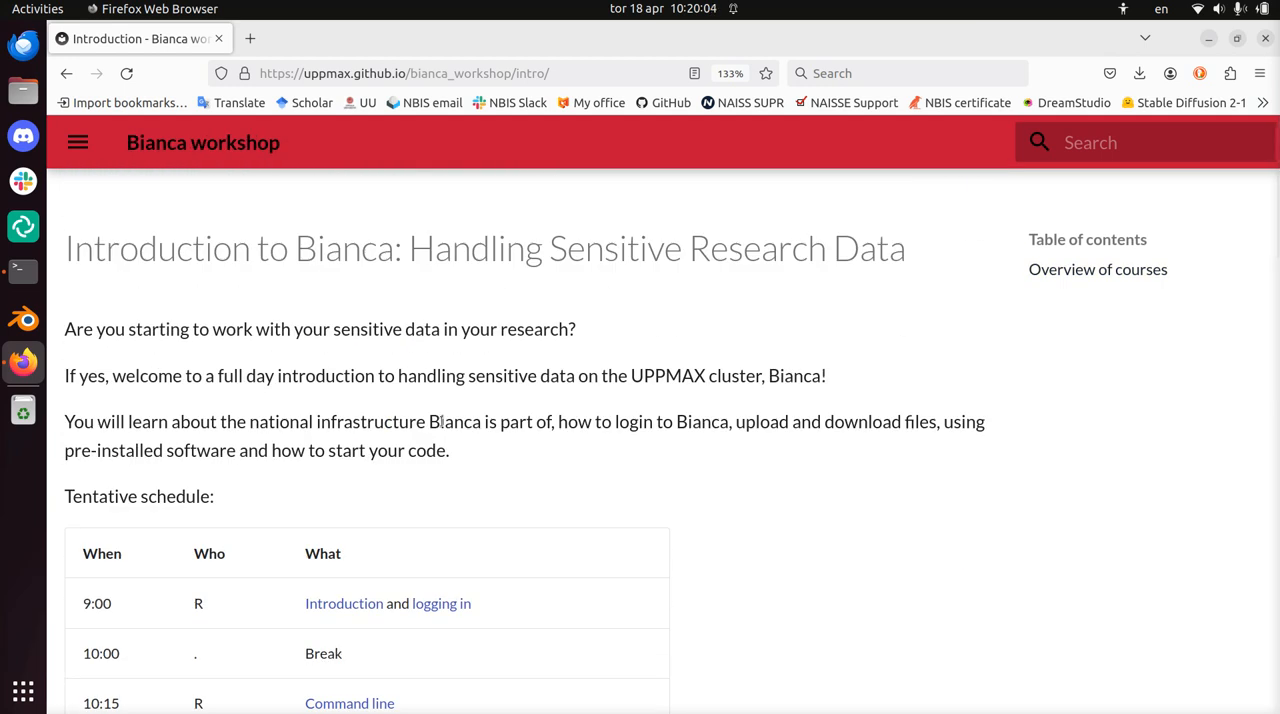